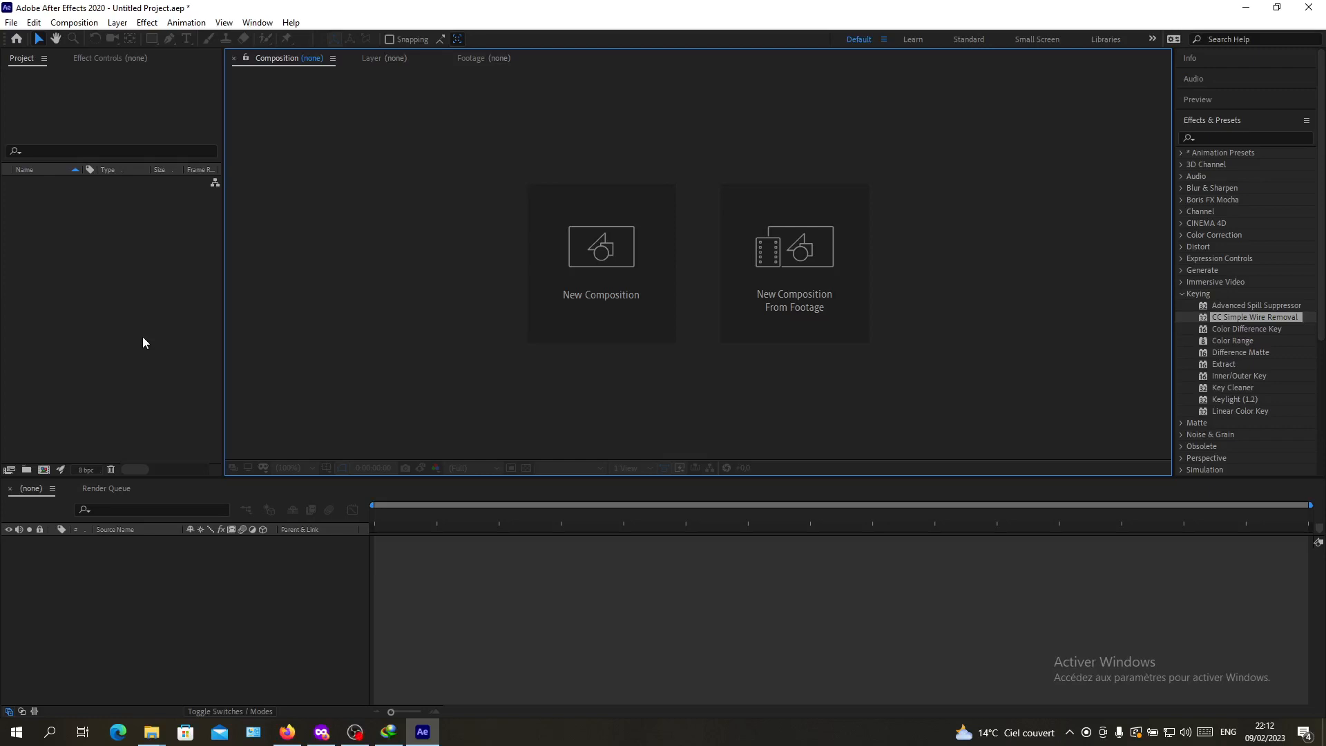
{"action": "mouse_move", "coordinate": [227, 341]}
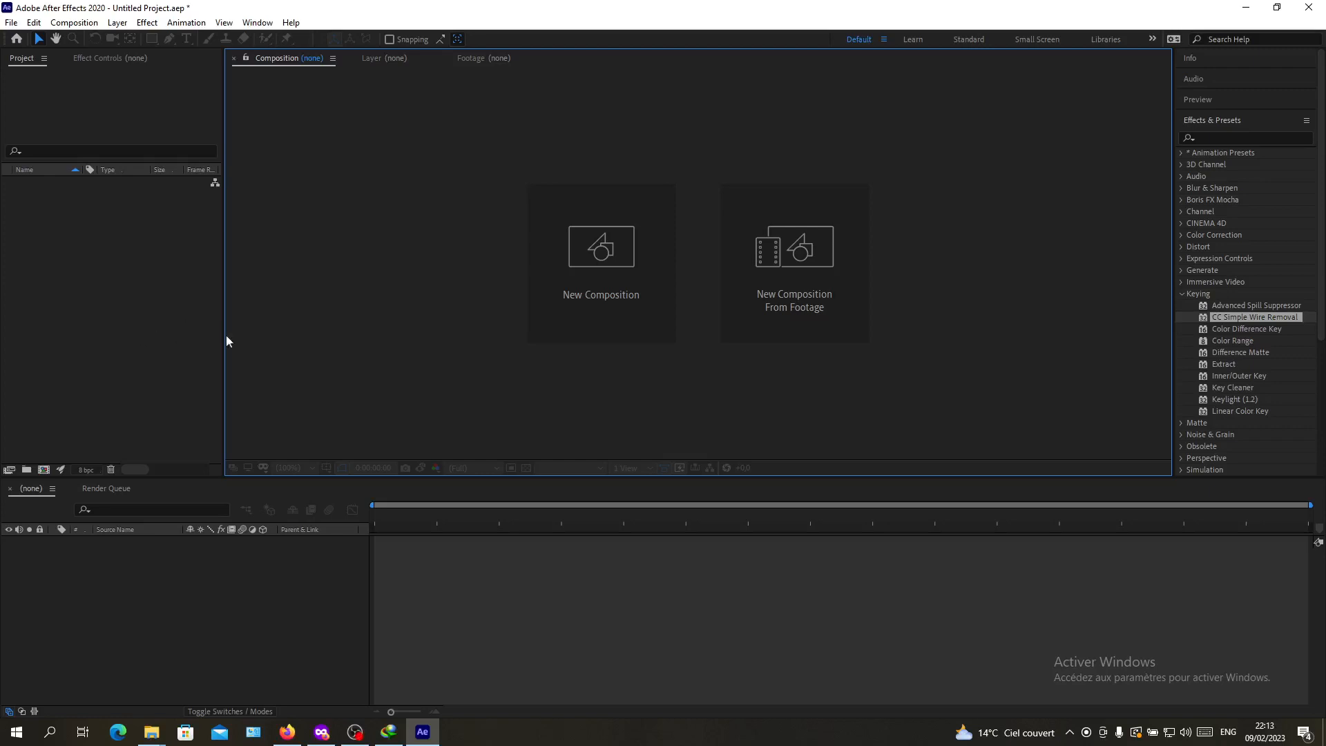
{"action": "mouse_move", "coordinate": [346, 141]}
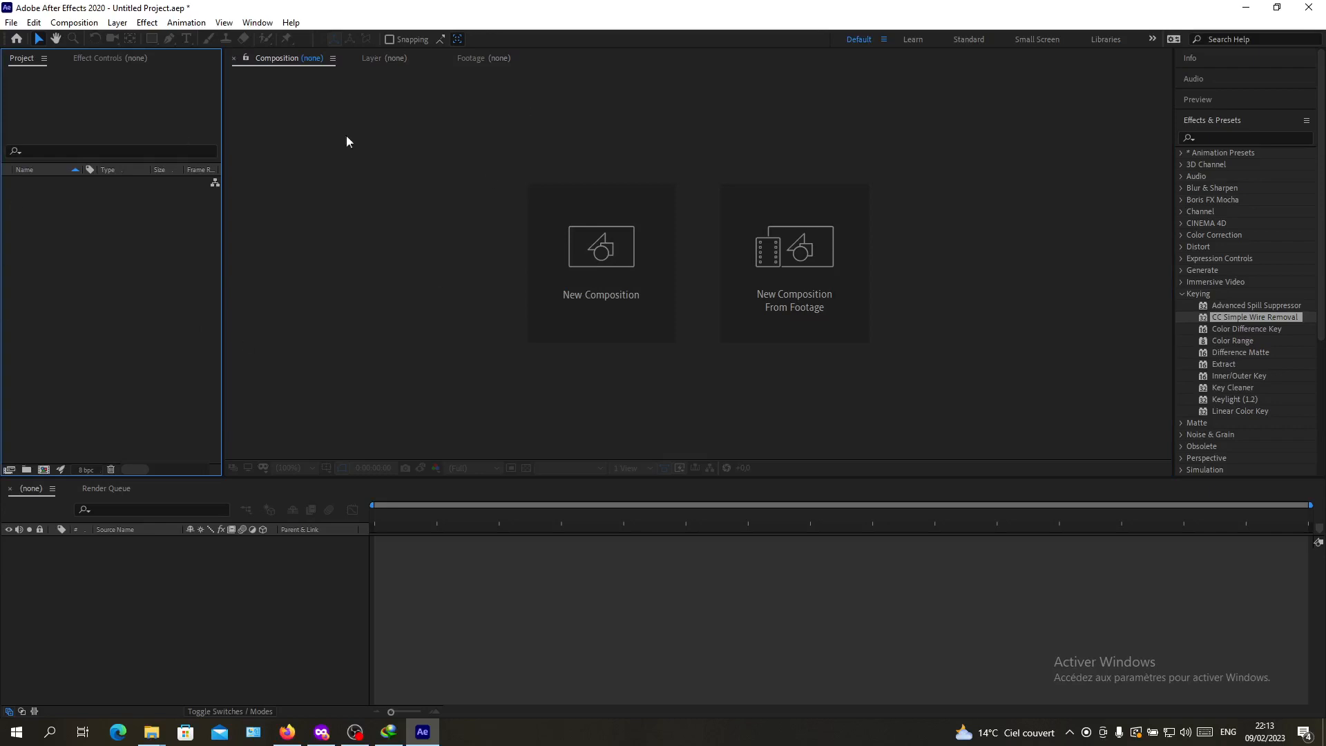
{"action": "mouse_move", "coordinate": [116, 340]}
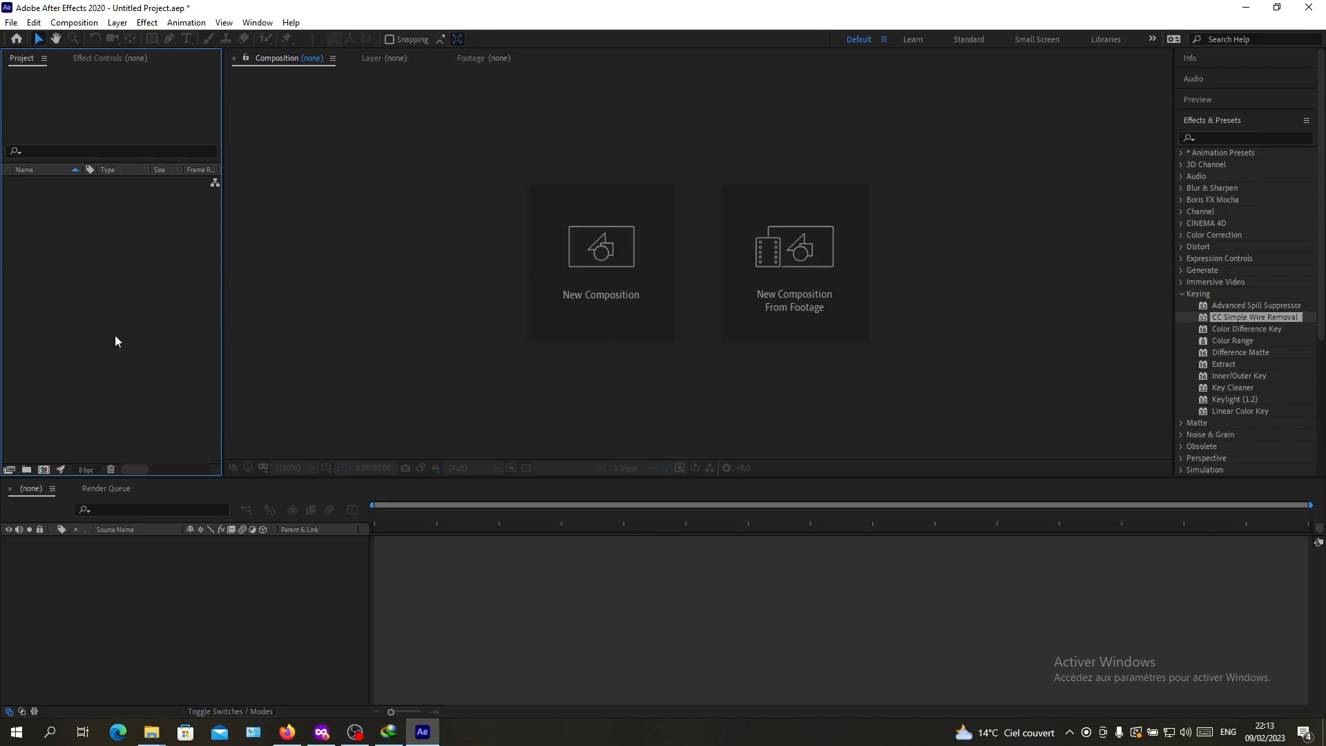
{"action": "mouse_move", "coordinate": [106, 224]}
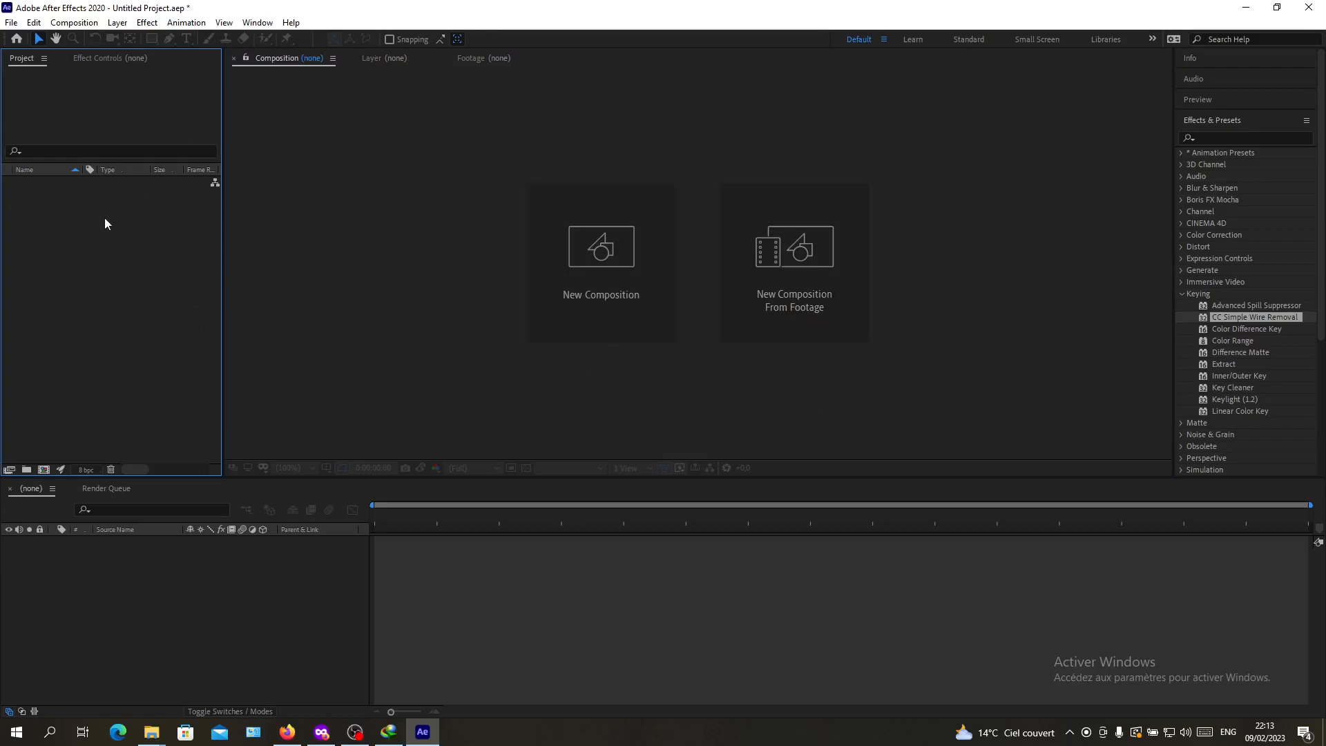
{"action": "mouse_move", "coordinate": [266, 506]}
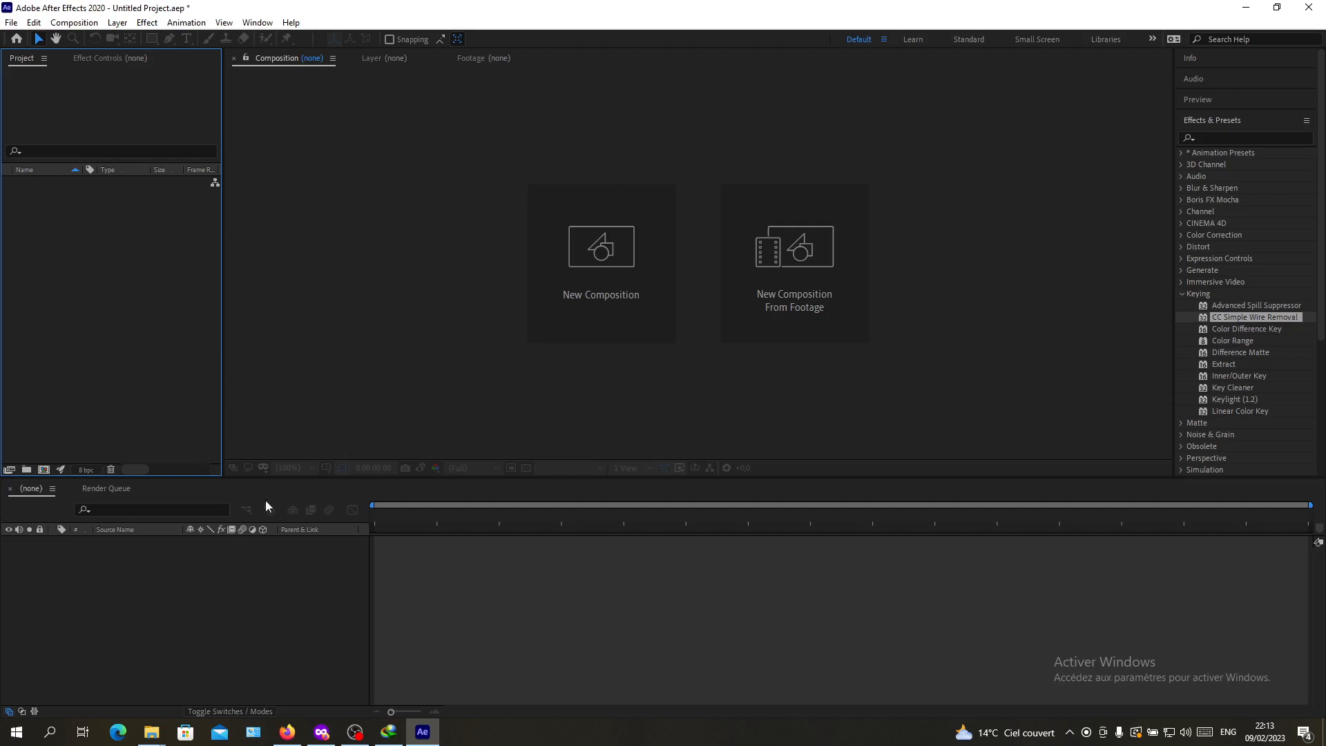
{"action": "mouse_move", "coordinate": [499, 253]}
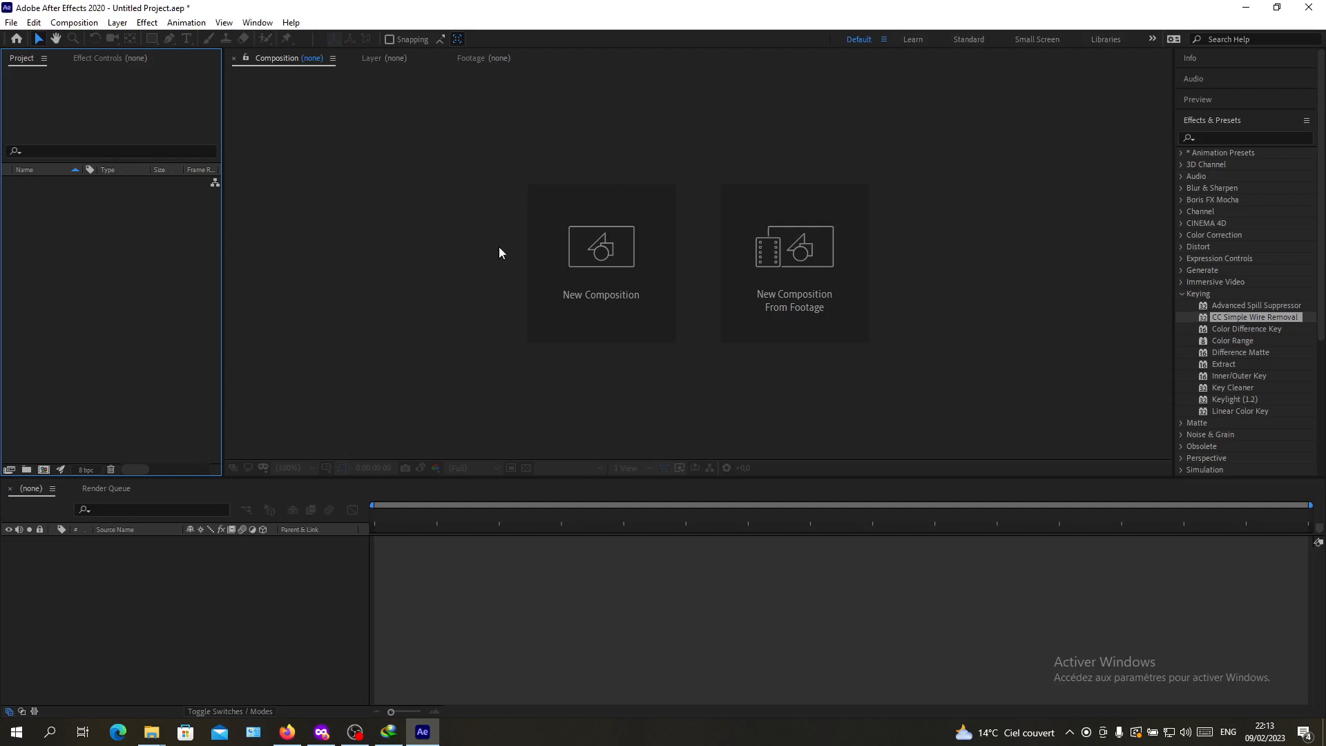
Step: Create Comp 1 at 1920×1080, 29.97 fps with a white background using the default preset
{"action": "left_click", "coordinate": [600, 246]}
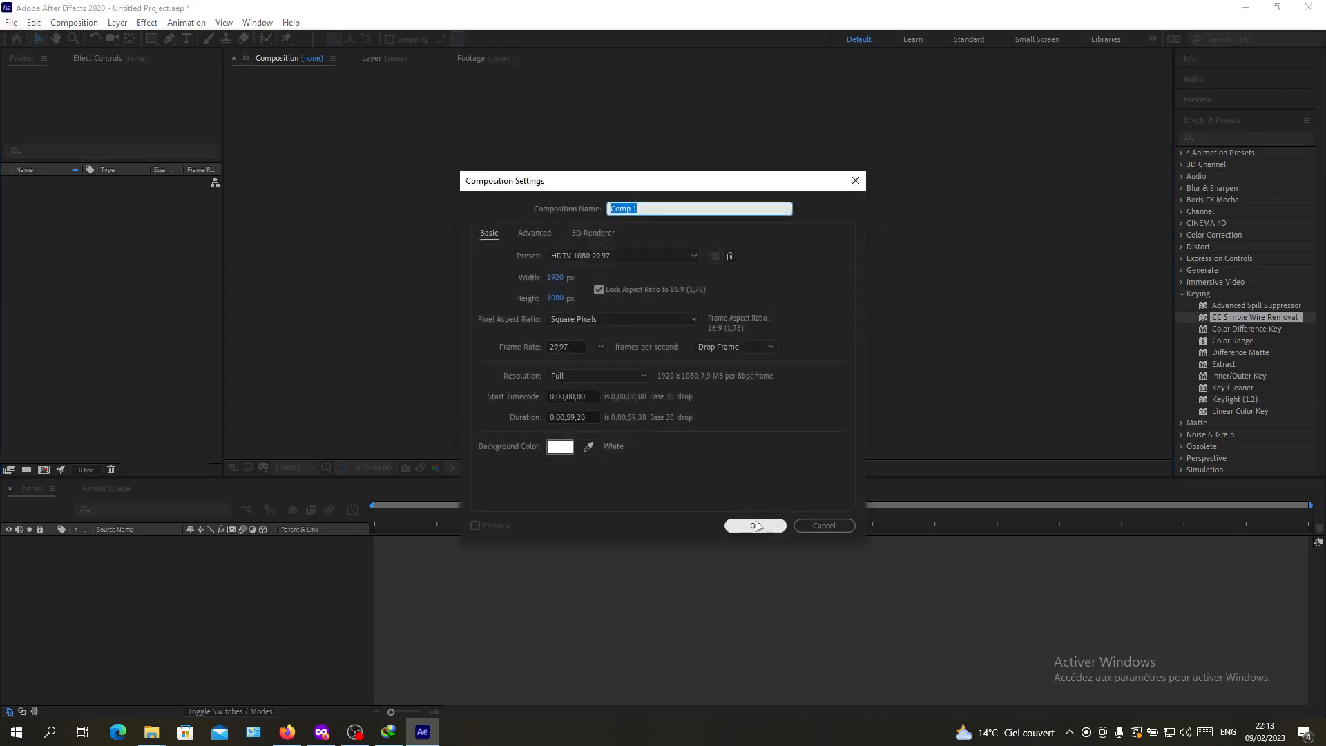
{"action": "left_click", "coordinate": [753, 525]}
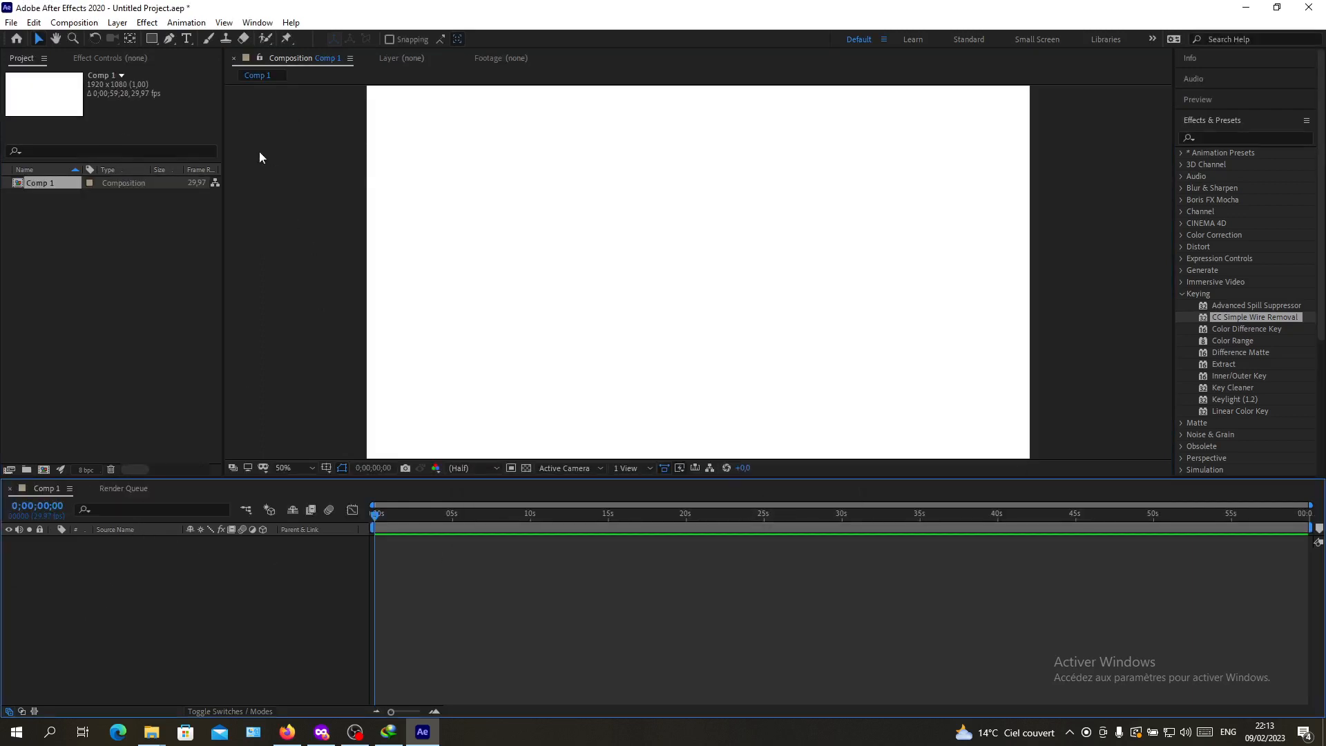
Step: Draw a pink rectangle on the canvas and reveal its shape layer properties
{"action": "left_click_drag", "start_coordinate": [482, 166], "coordinate": [535, 185]}
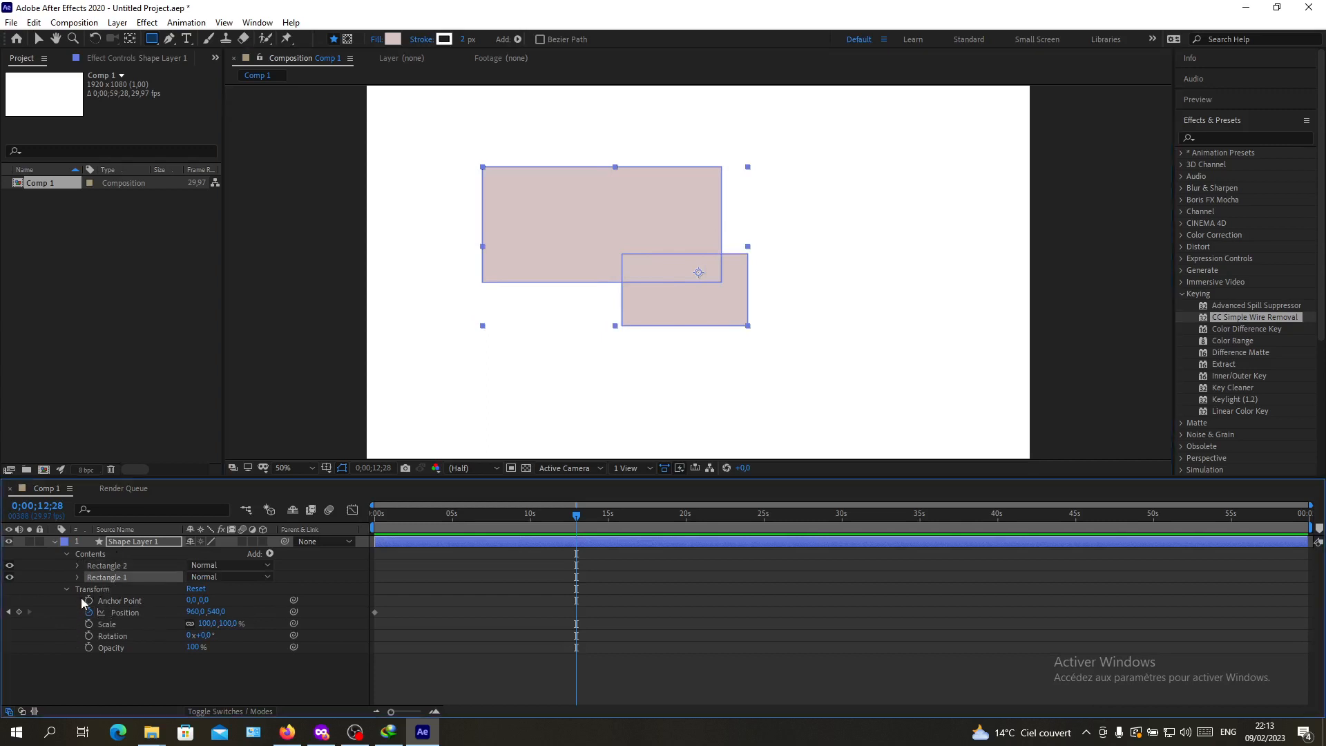
{"action": "left_click", "coordinate": [77, 576]}
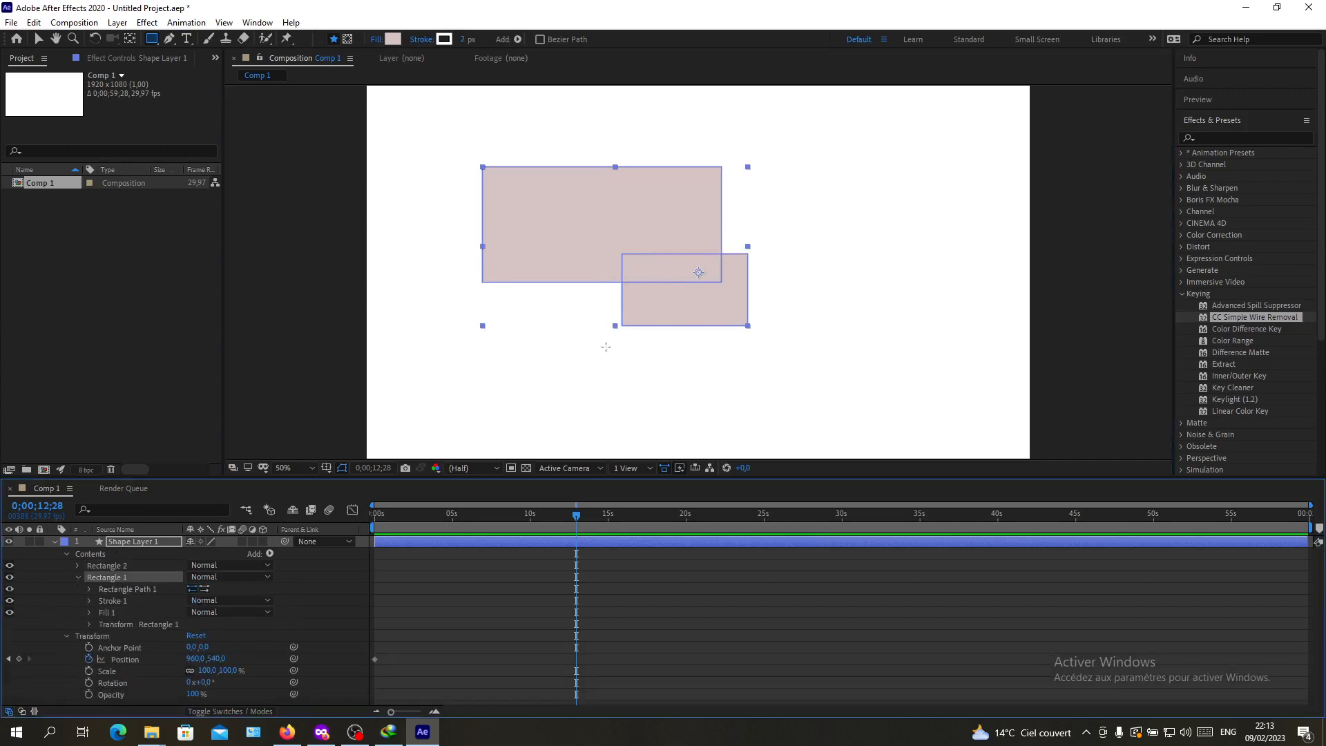
{"action": "mouse_move", "coordinate": [953, 362]}
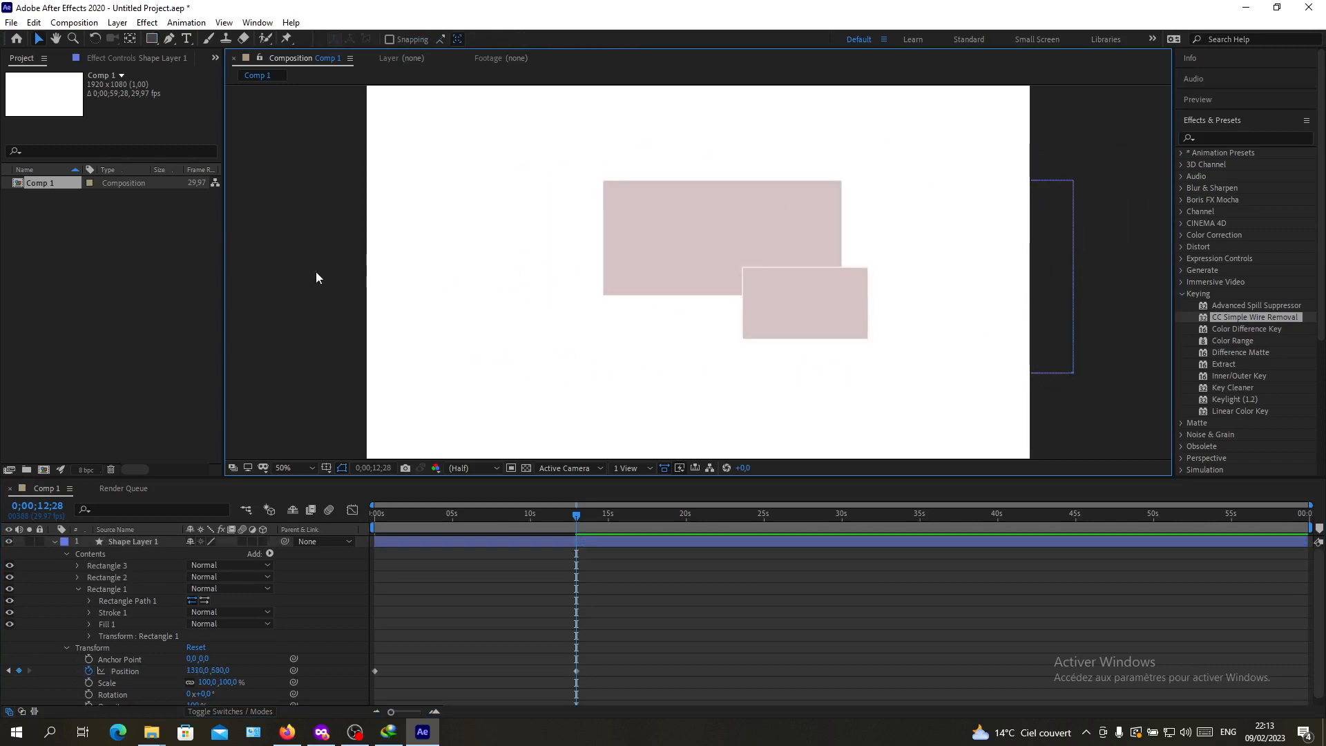
{"action": "mouse_move", "coordinate": [1112, 185]}
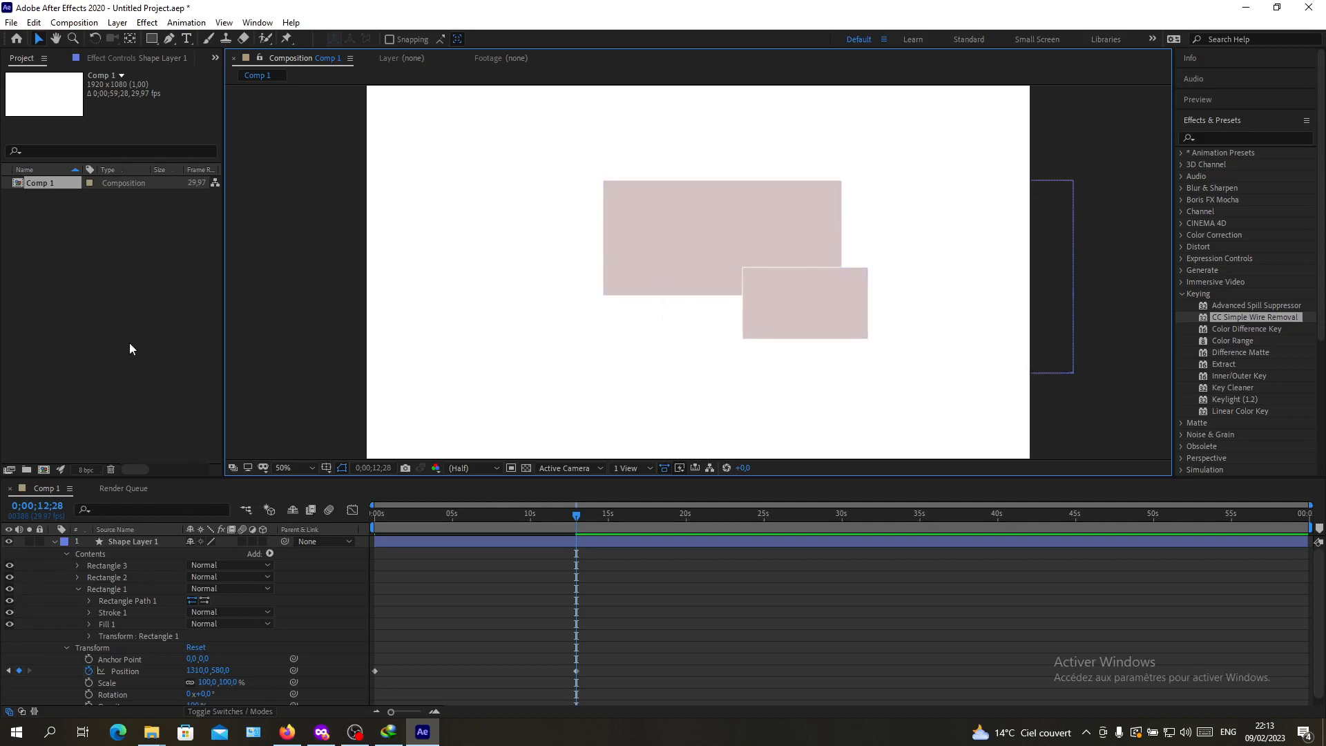
{"action": "mouse_move", "coordinate": [38, 209]}
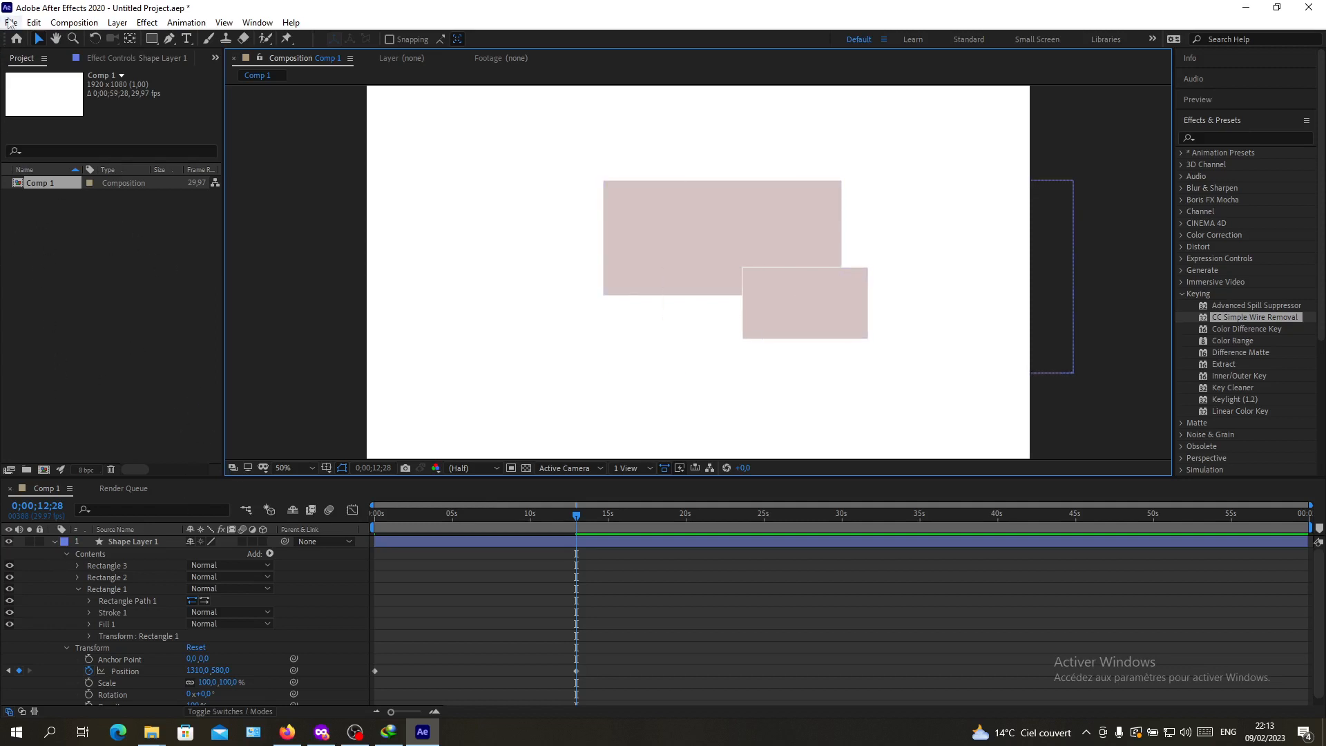
Step: Add Comp 1 to the Render Queue with Best Settings and Lossless output
{"action": "left_click", "coordinate": [12, 22]}
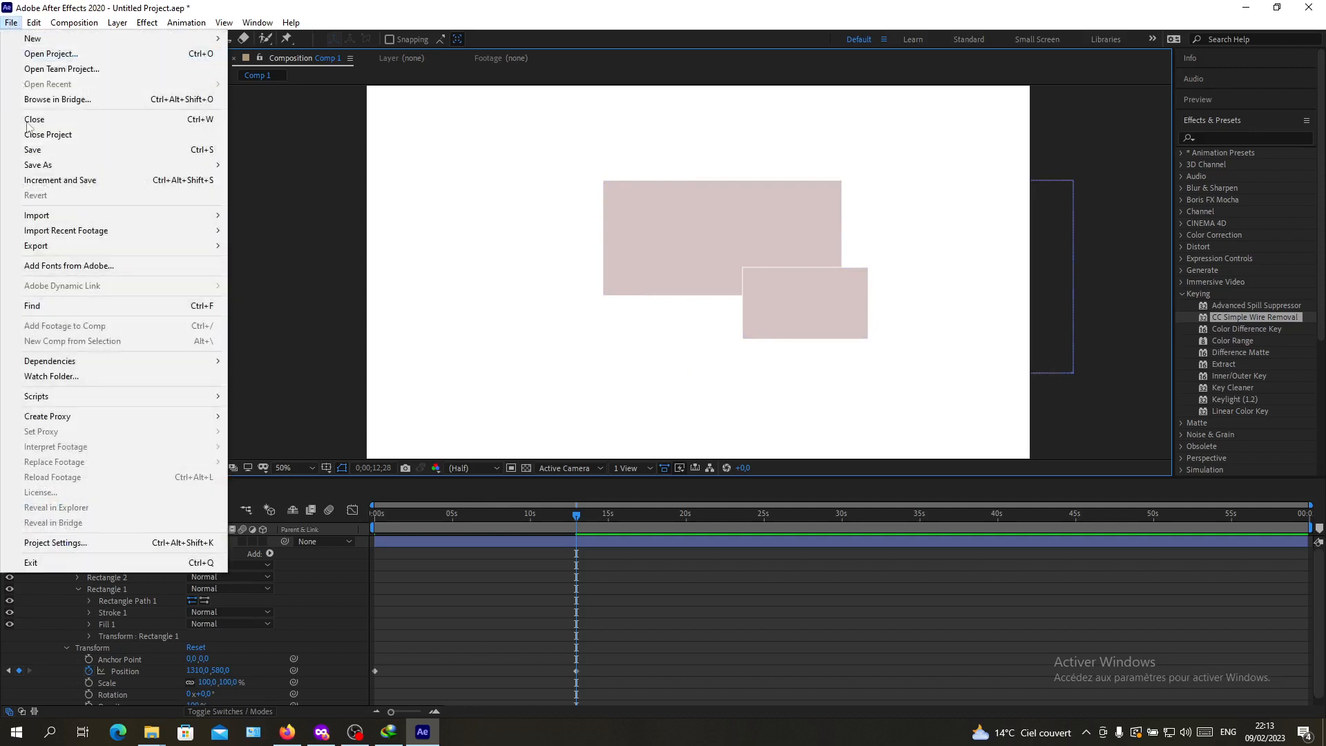
{"action": "left_click", "coordinate": [37, 246]}
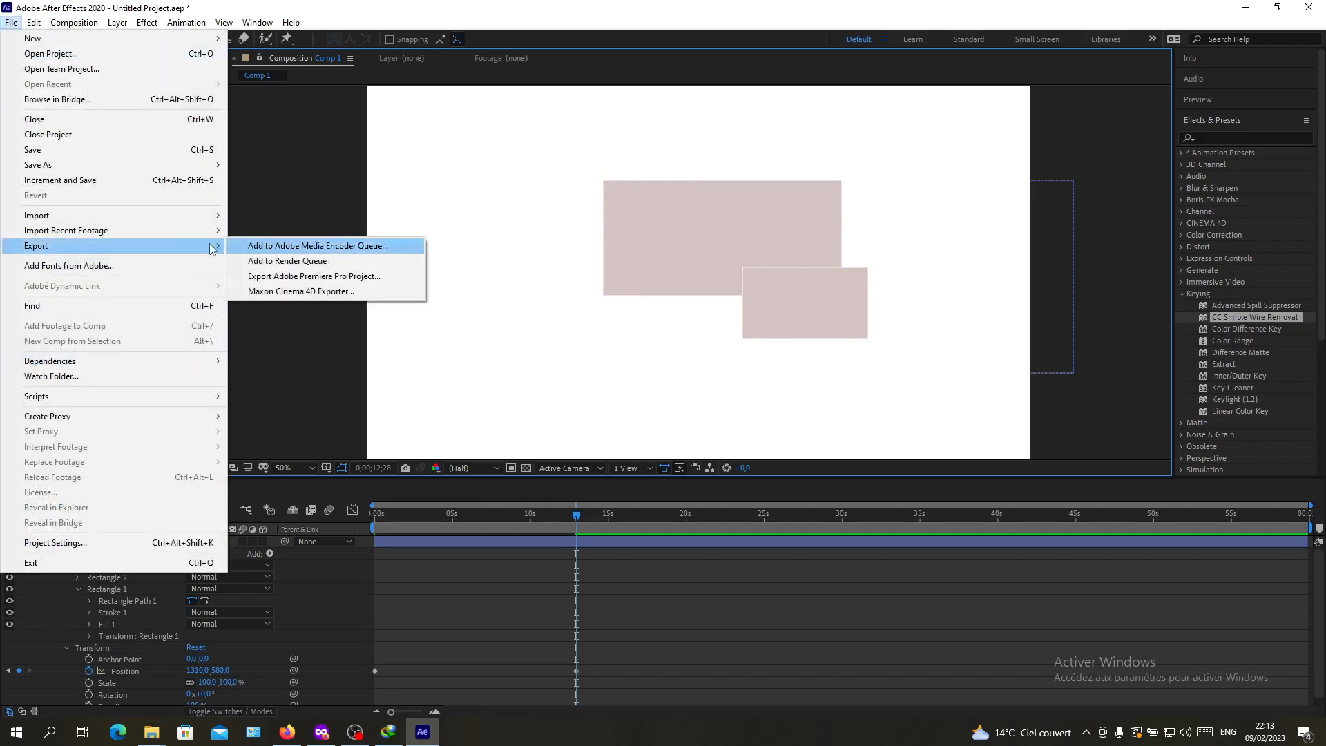
{"action": "mouse_move", "coordinate": [287, 261]}
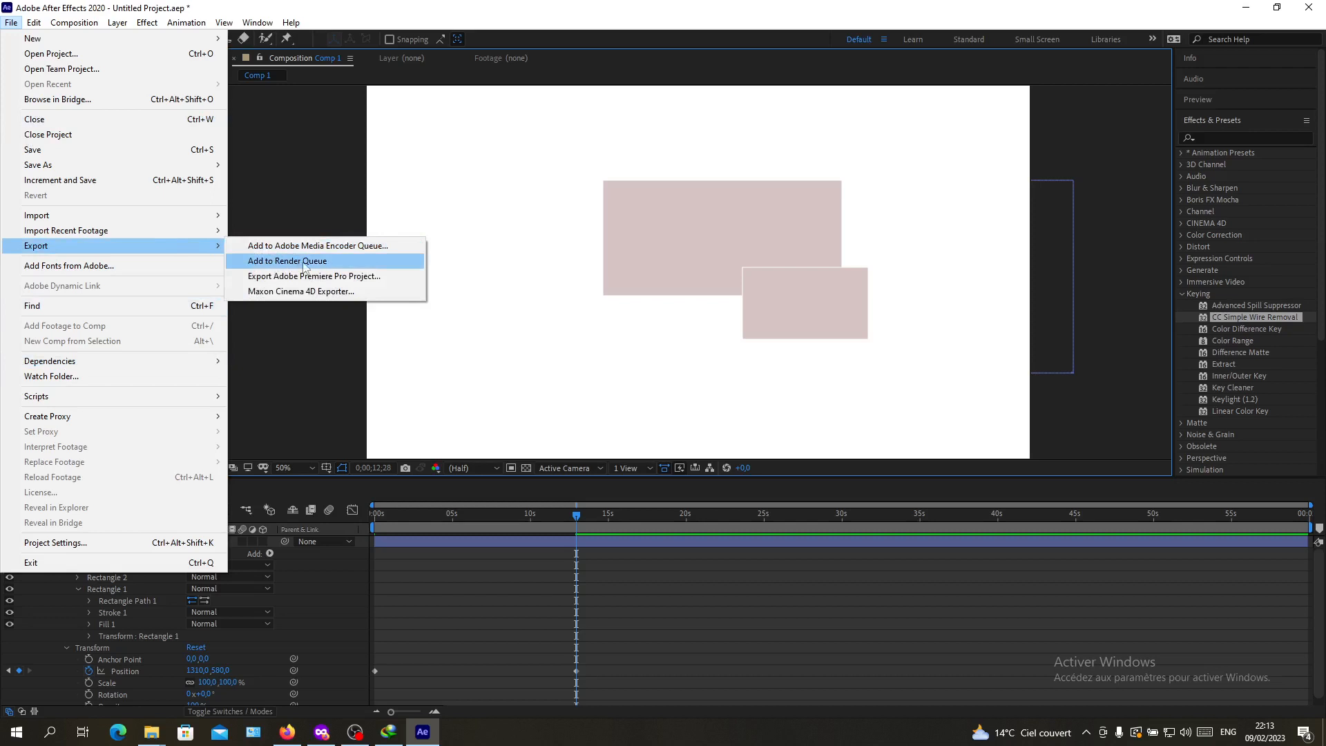
{"action": "left_click", "coordinate": [74, 22]}
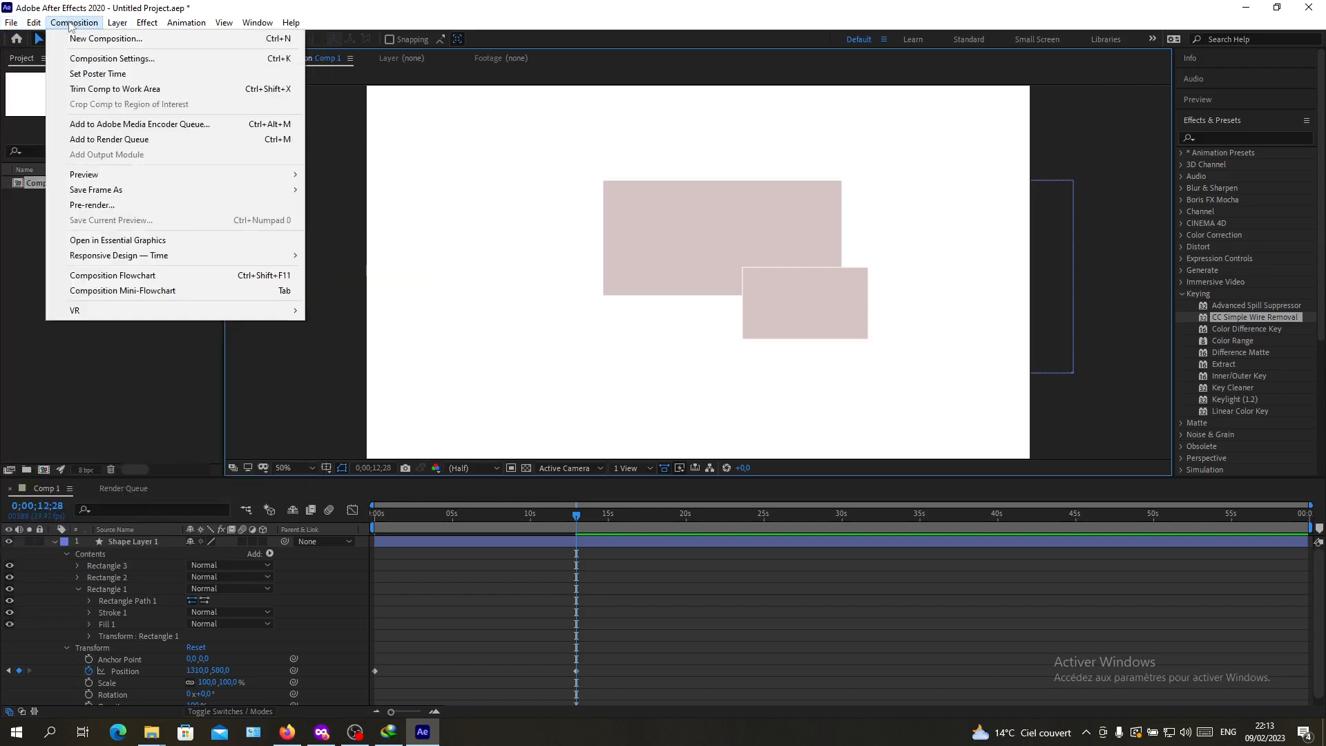
{"action": "mouse_move", "coordinate": [109, 139]}
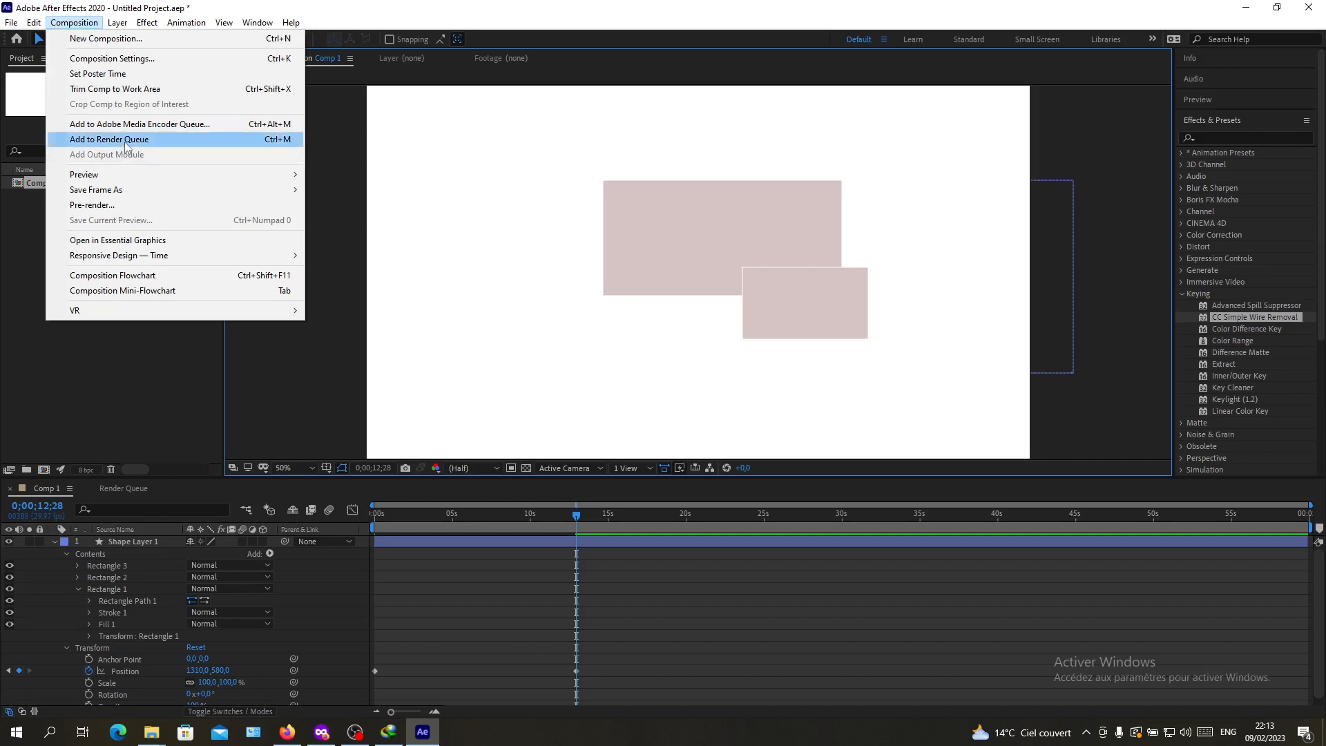
{"action": "left_click", "coordinate": [108, 139]}
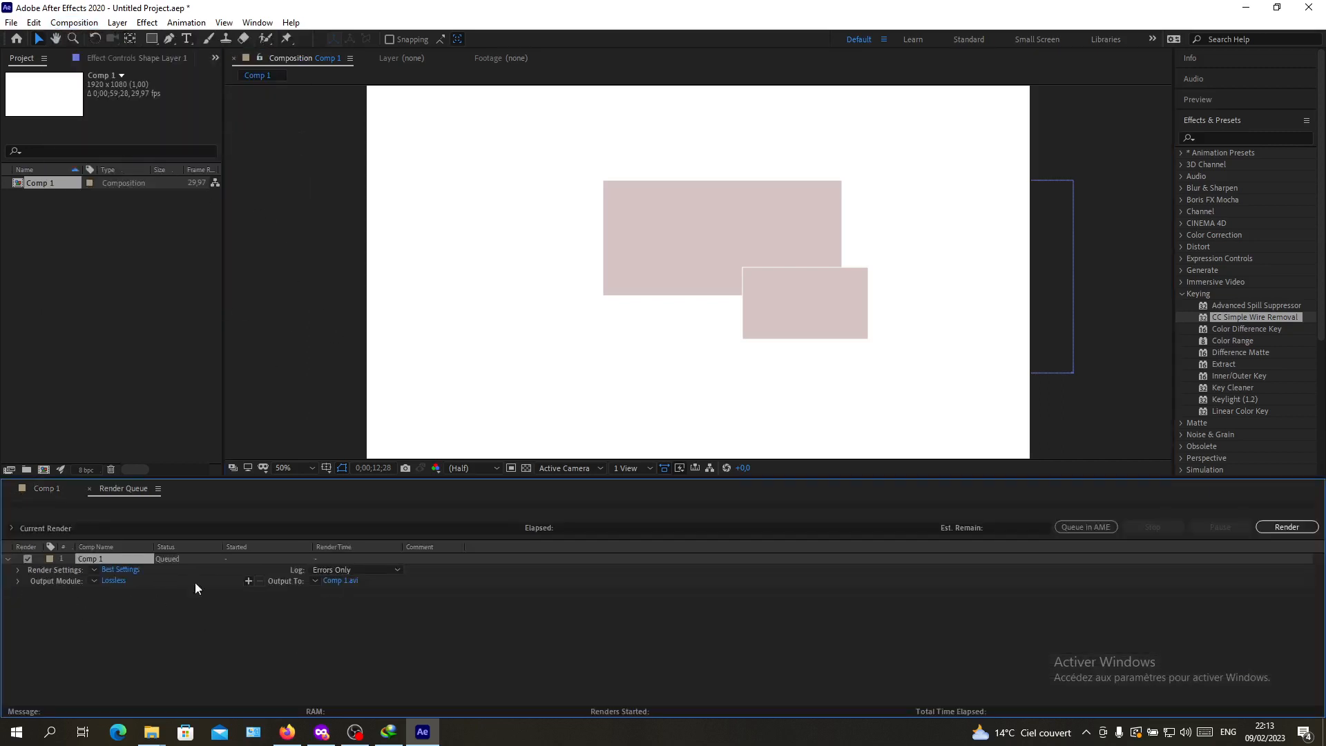
{"action": "mouse_move", "coordinate": [1010, 615]}
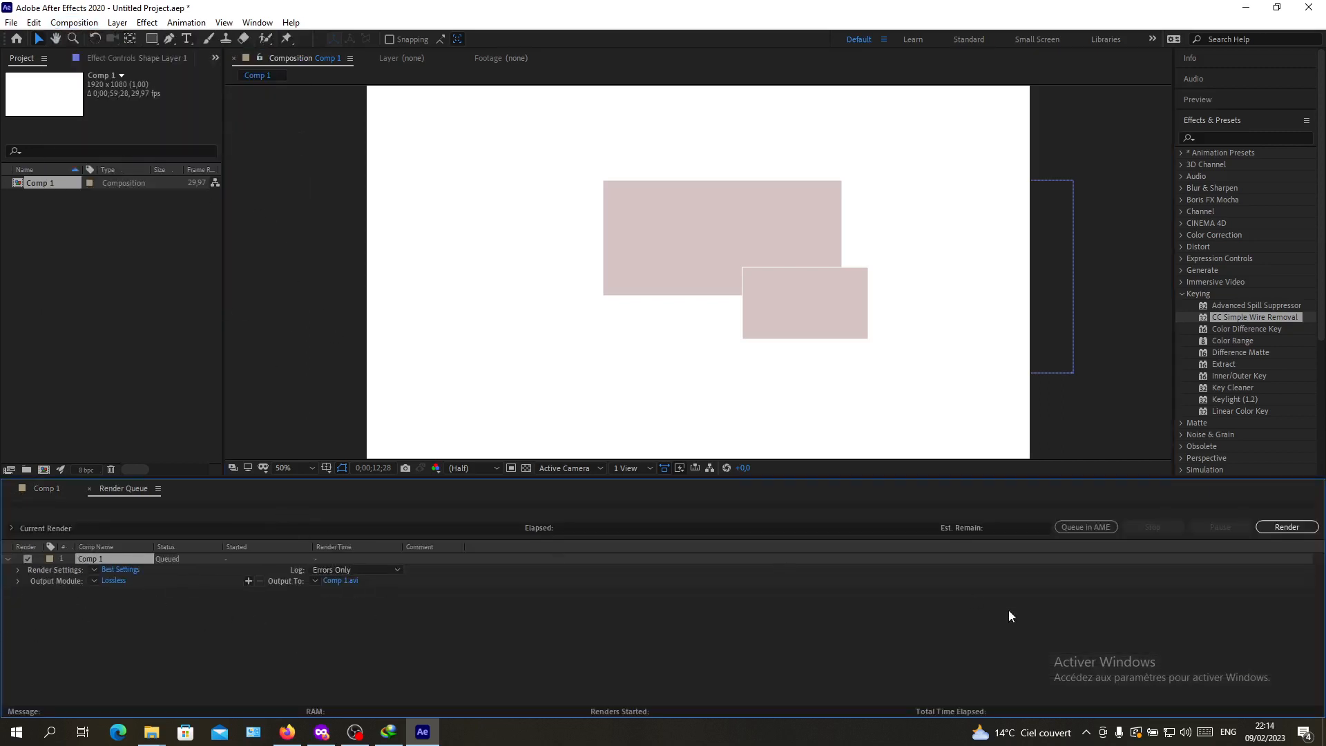
{"action": "mouse_move", "coordinate": [50, 700]}
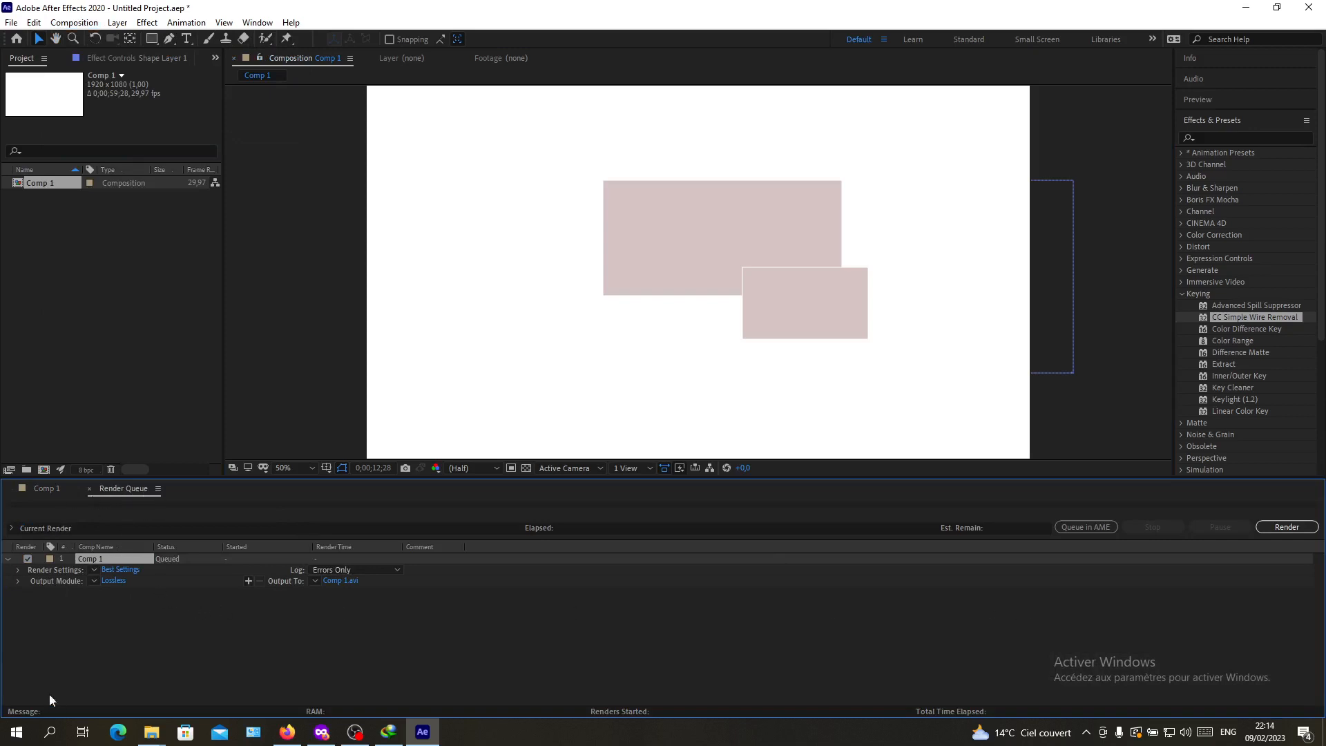
Step: Bring up the Lossless output module settings for the queued Comp 1
{"action": "left_click", "coordinate": [113, 581]}
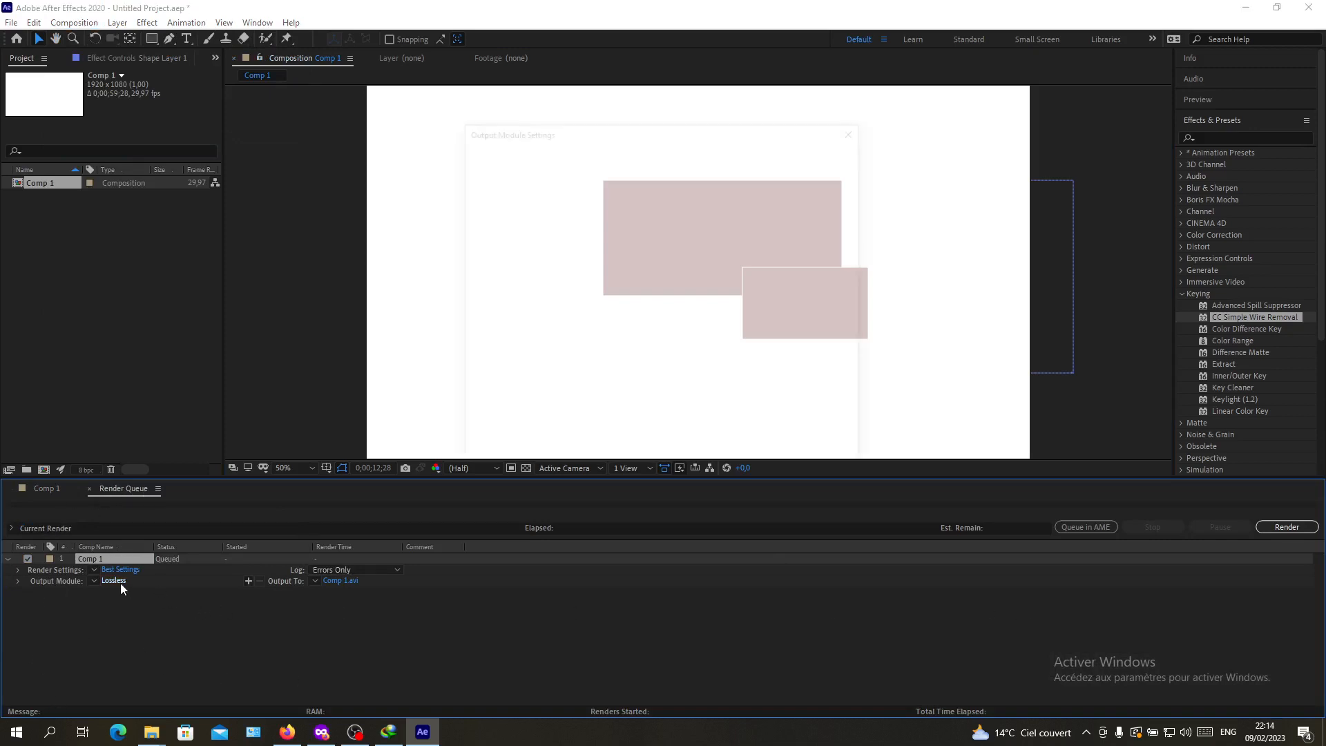
Step: Switch the output module format to QuickTime and review its codec options without changing them
{"action": "left_click", "coordinate": [114, 580]}
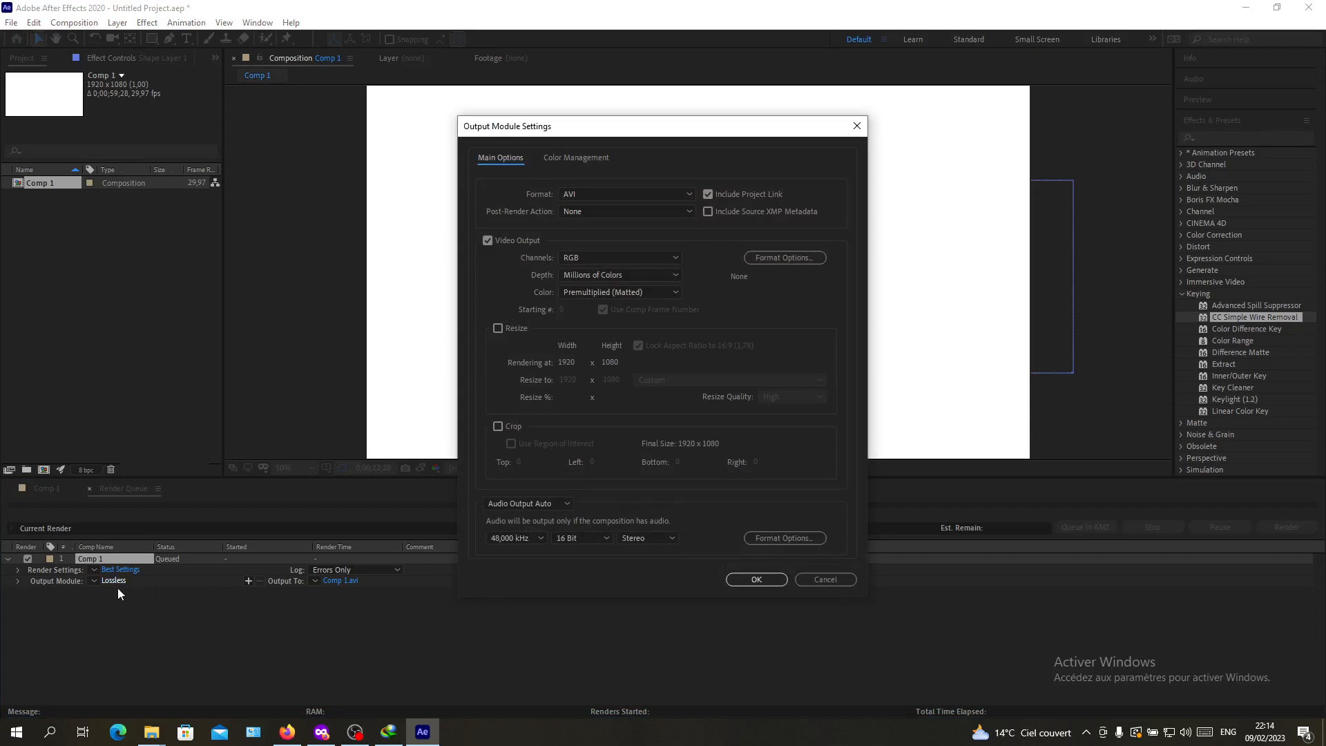
{"action": "left_click", "coordinate": [626, 194]}
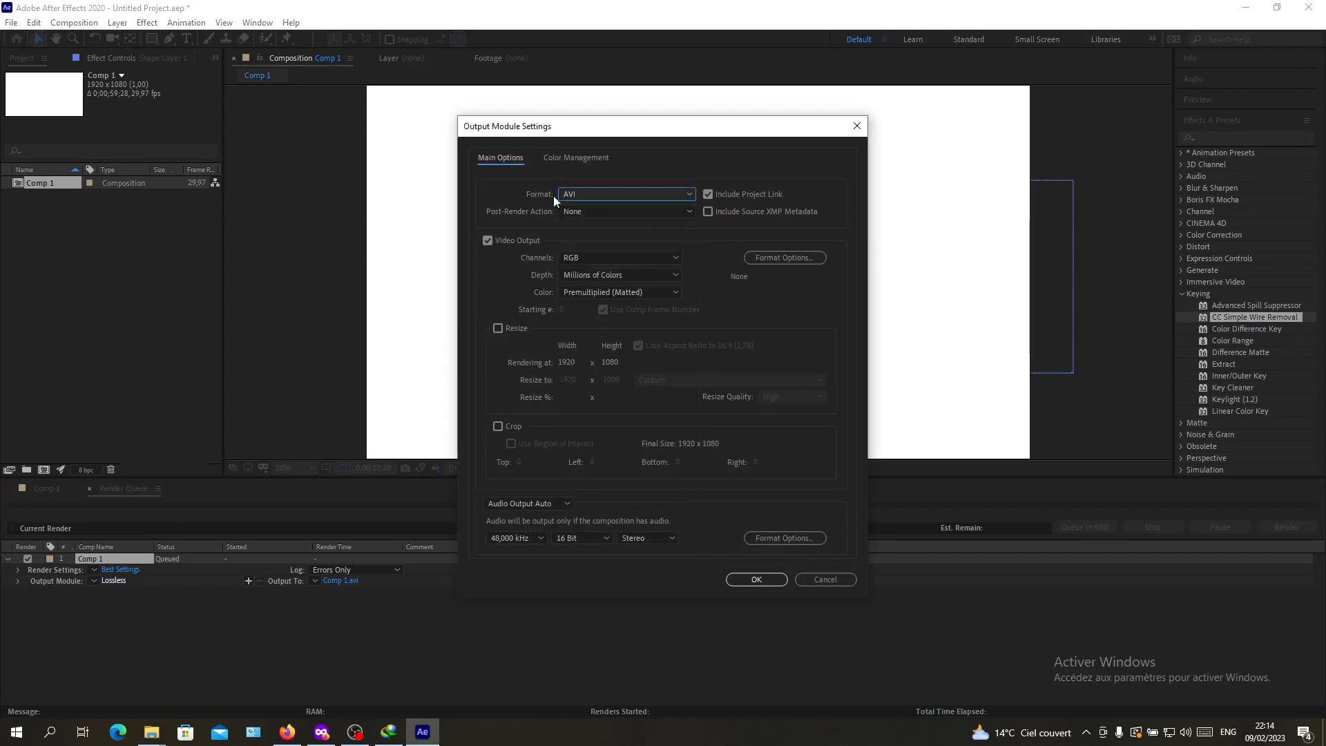
{"action": "mouse_move", "coordinate": [615, 205]}
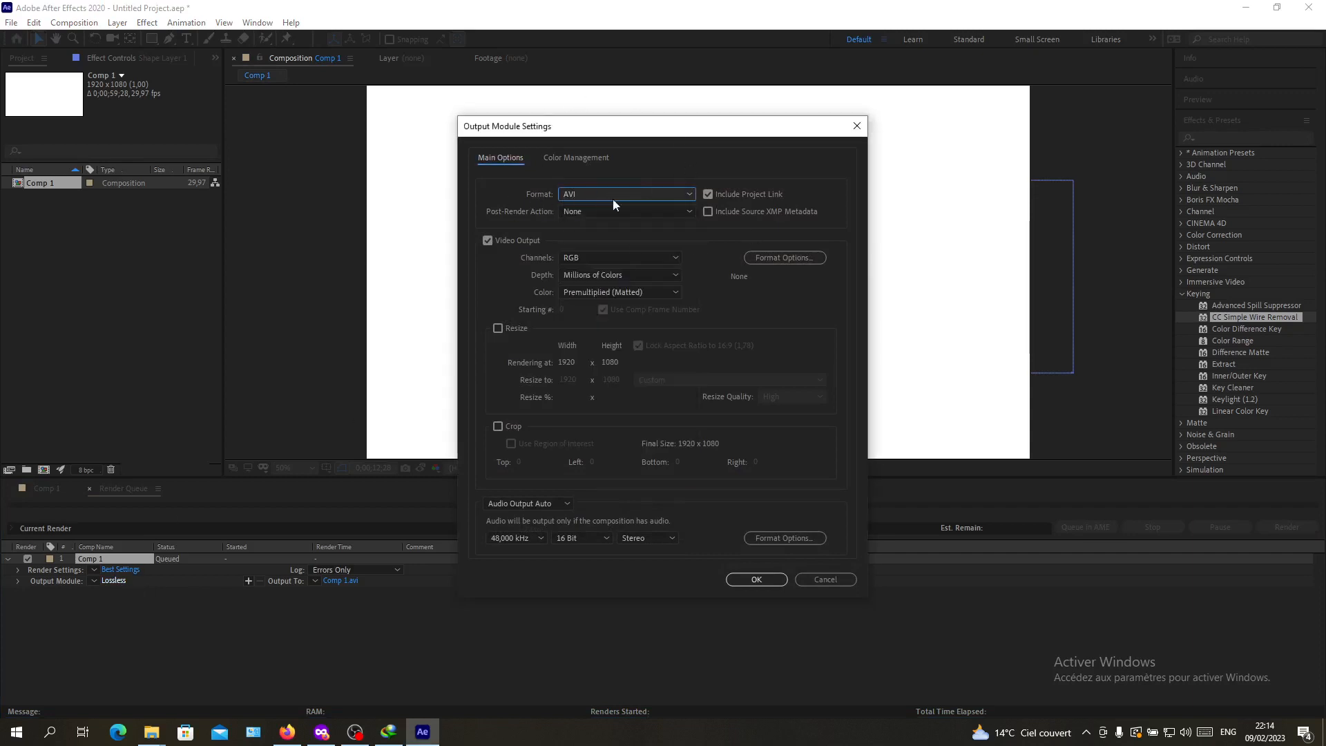
{"action": "mouse_move", "coordinate": [556, 233]}
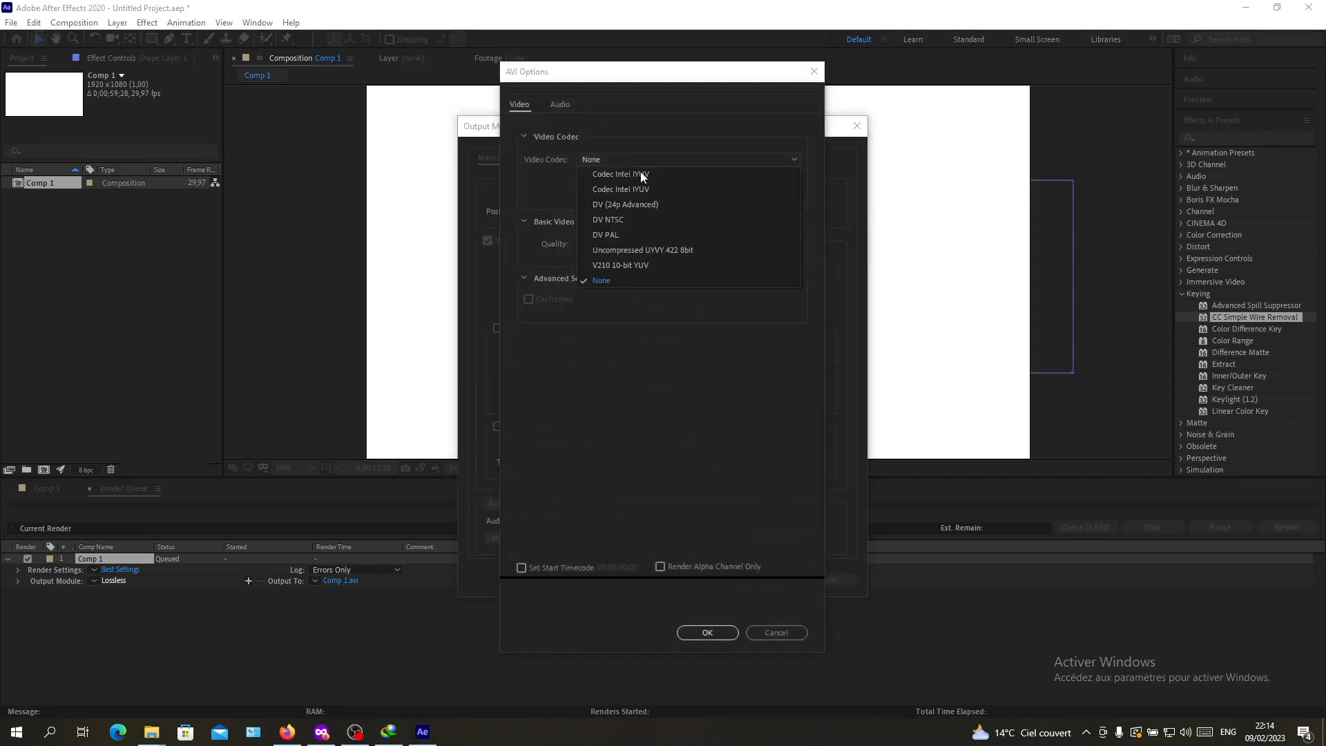
{"action": "mouse_move", "coordinate": [777, 83]}
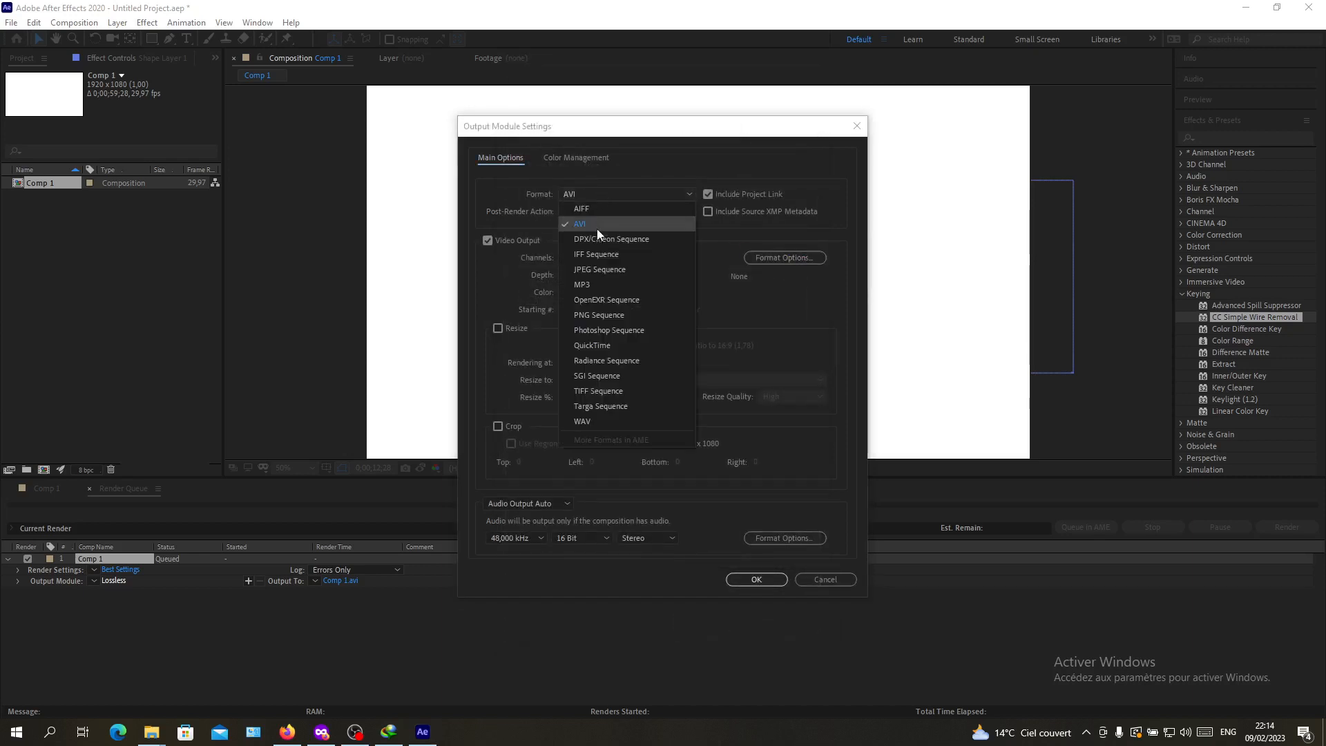
{"action": "mouse_move", "coordinate": [592, 346]}
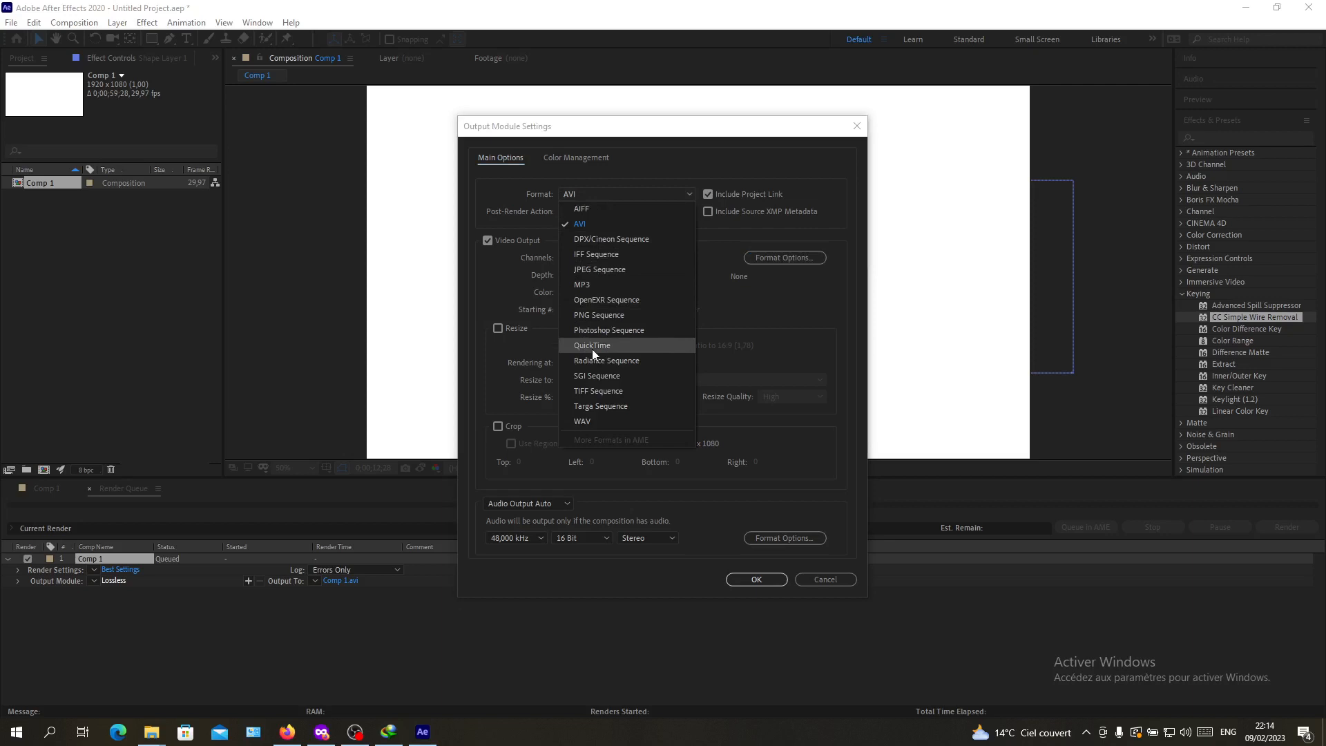
{"action": "left_click", "coordinate": [592, 346]}
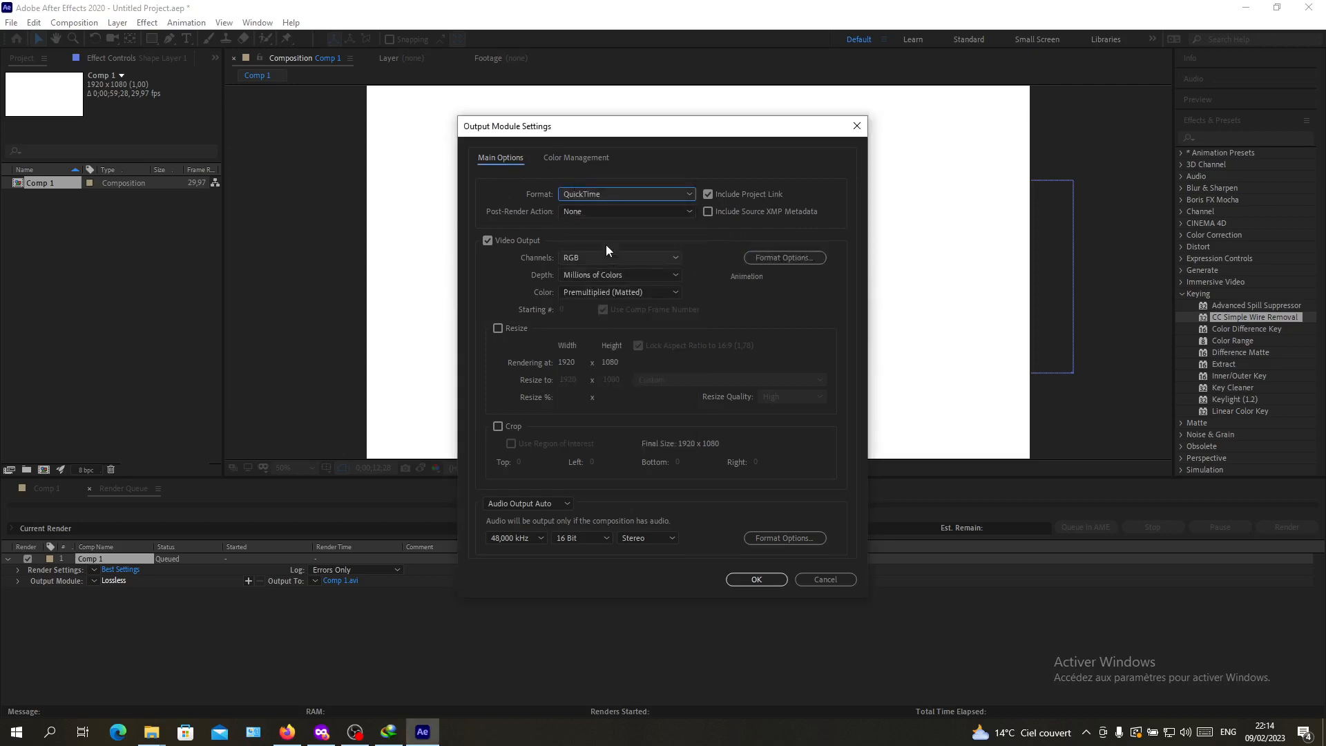
{"action": "mouse_move", "coordinate": [784, 257]}
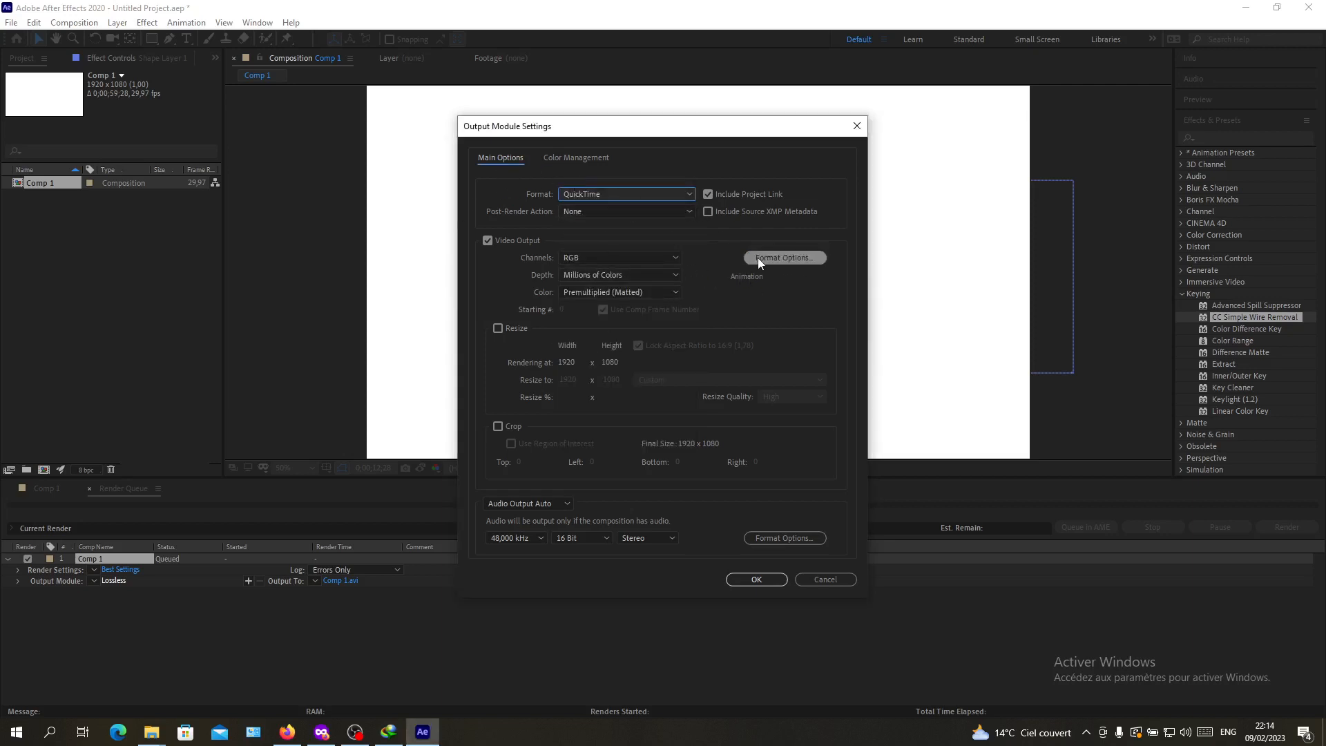
{"action": "left_click", "coordinate": [783, 257]}
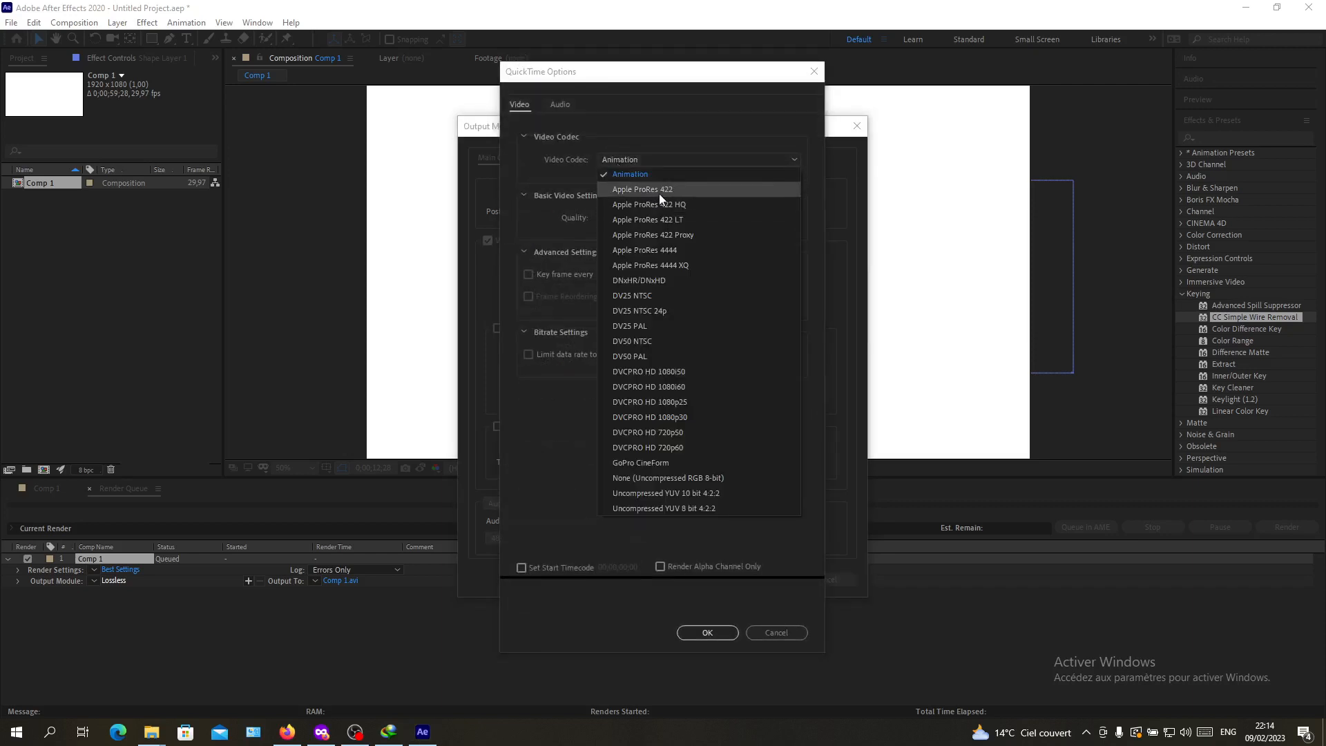
{"action": "left_click", "coordinate": [651, 264]}
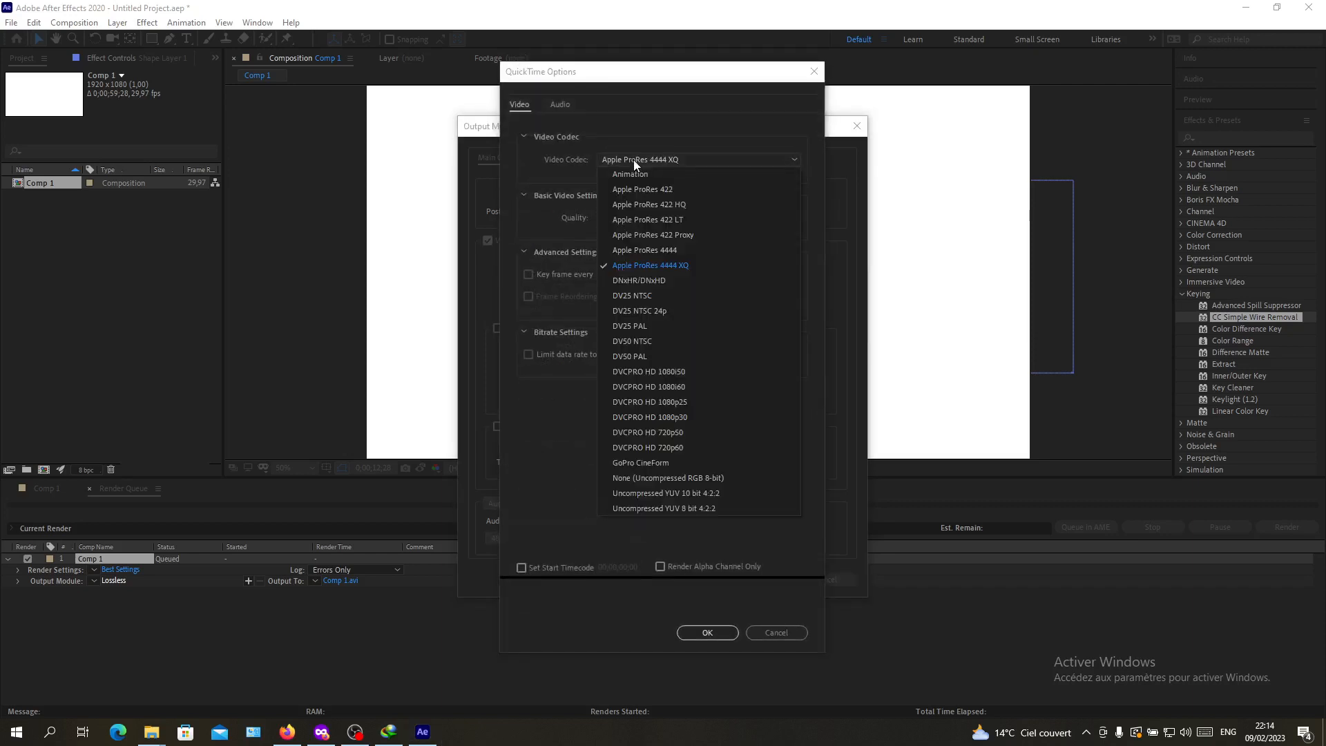
{"action": "mouse_move", "coordinate": [681, 417]}
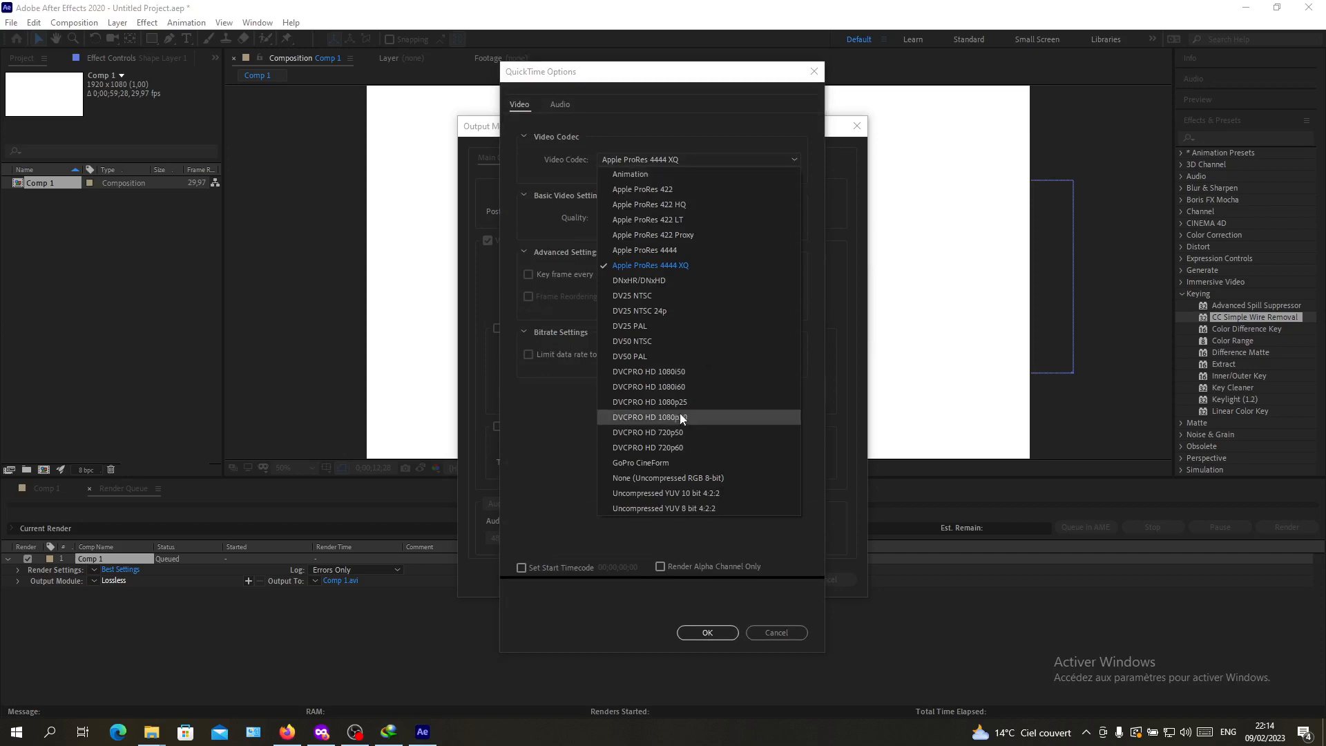
{"action": "left_click", "coordinate": [651, 264]}
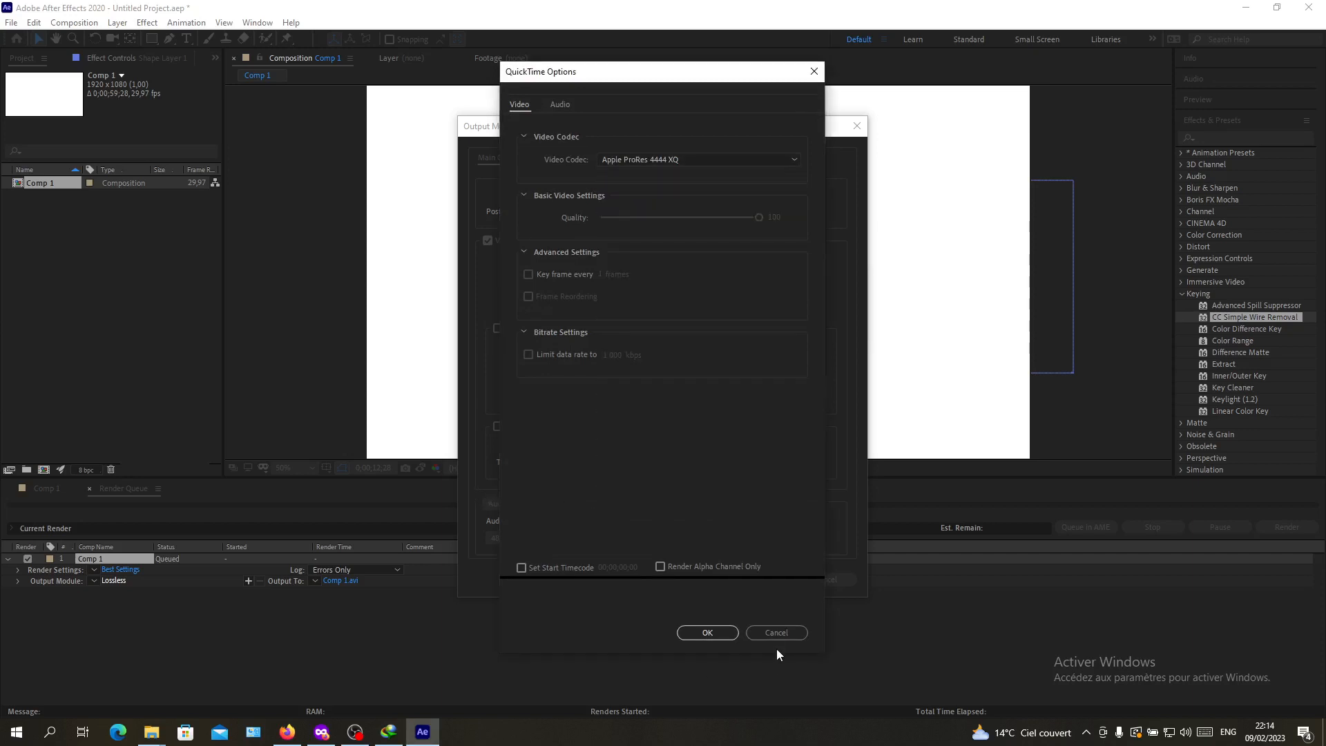
{"action": "left_click", "coordinate": [708, 633]}
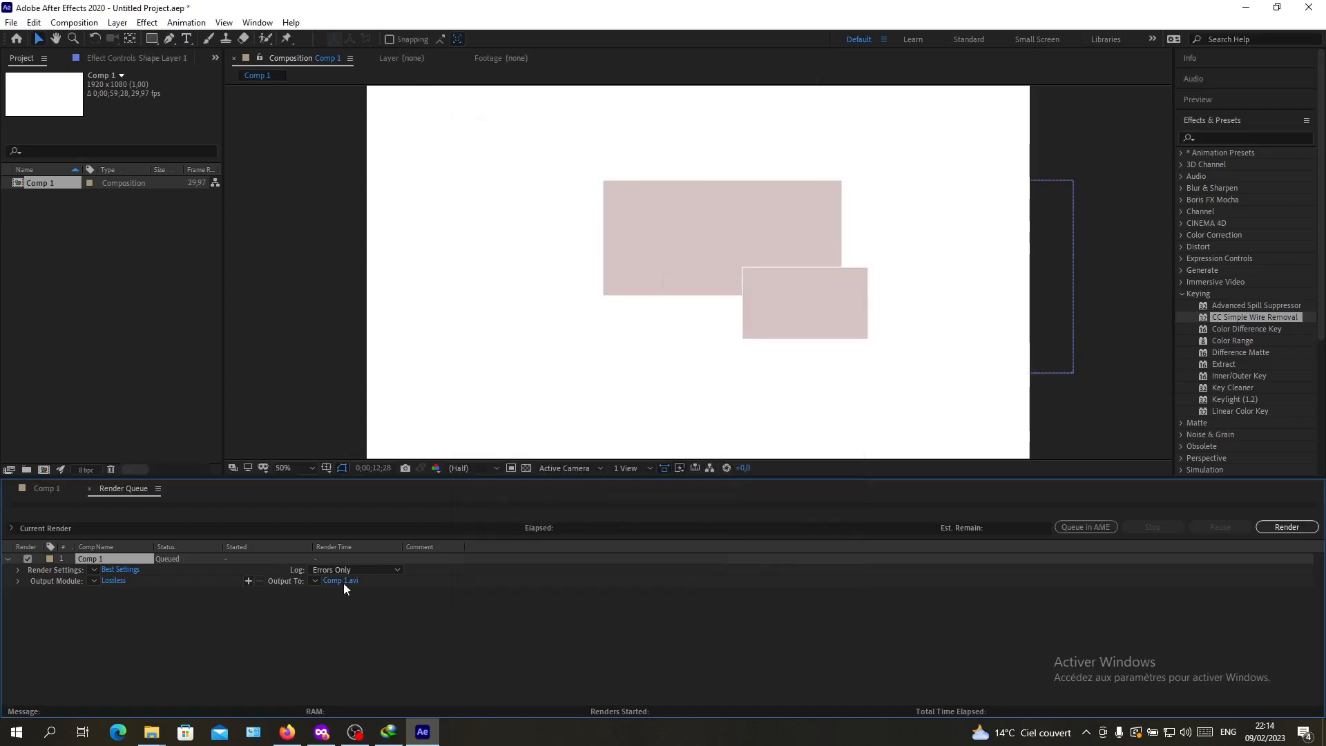
Step: Set the render output to save as Comp 1.avi on the desktop (Bureau)
{"action": "left_click", "coordinate": [339, 581]}
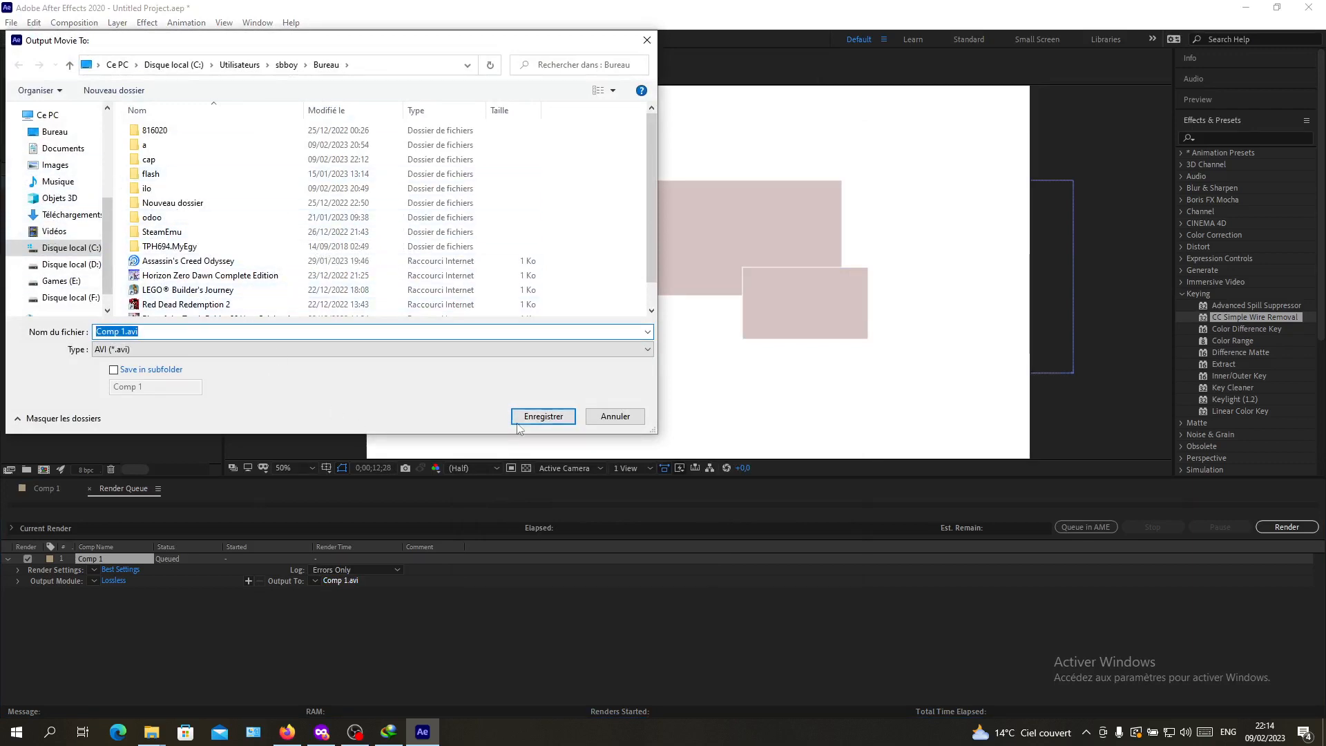
{"action": "left_click", "coordinate": [543, 416]}
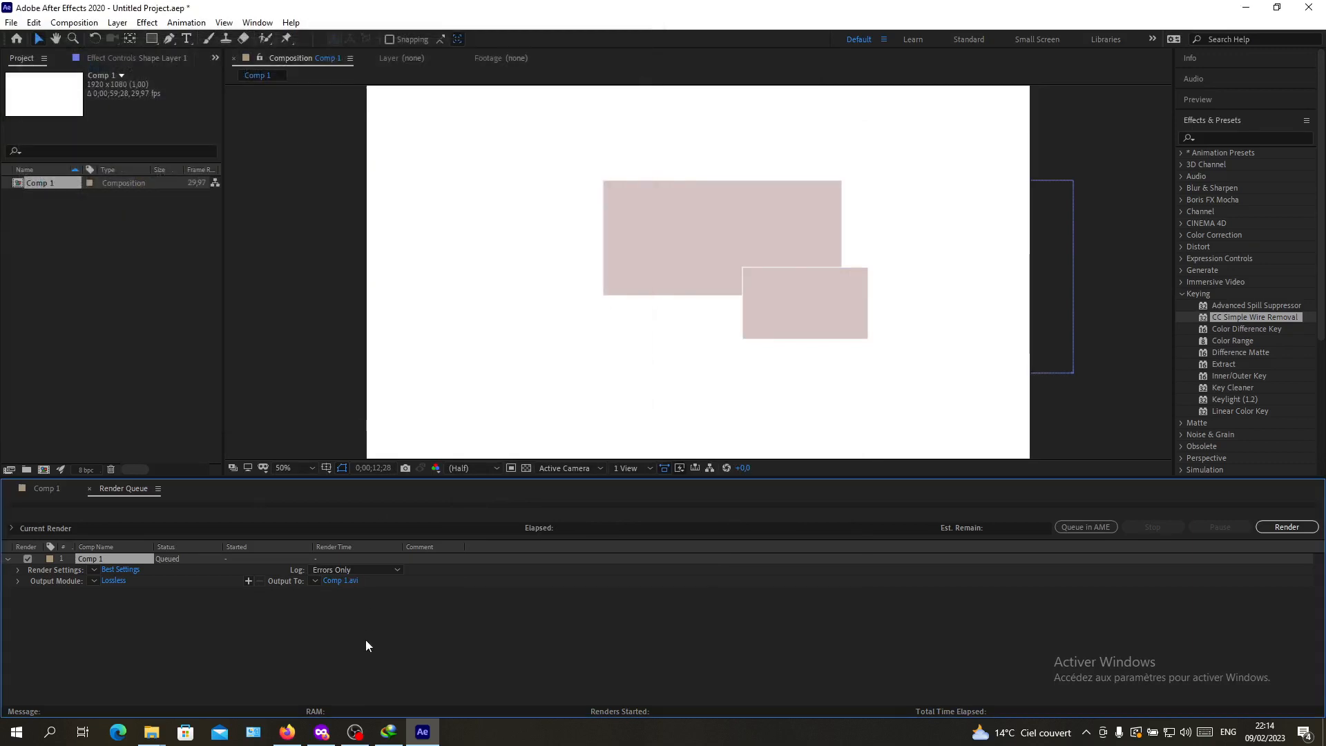
{"action": "mouse_move", "coordinate": [719, 579]}
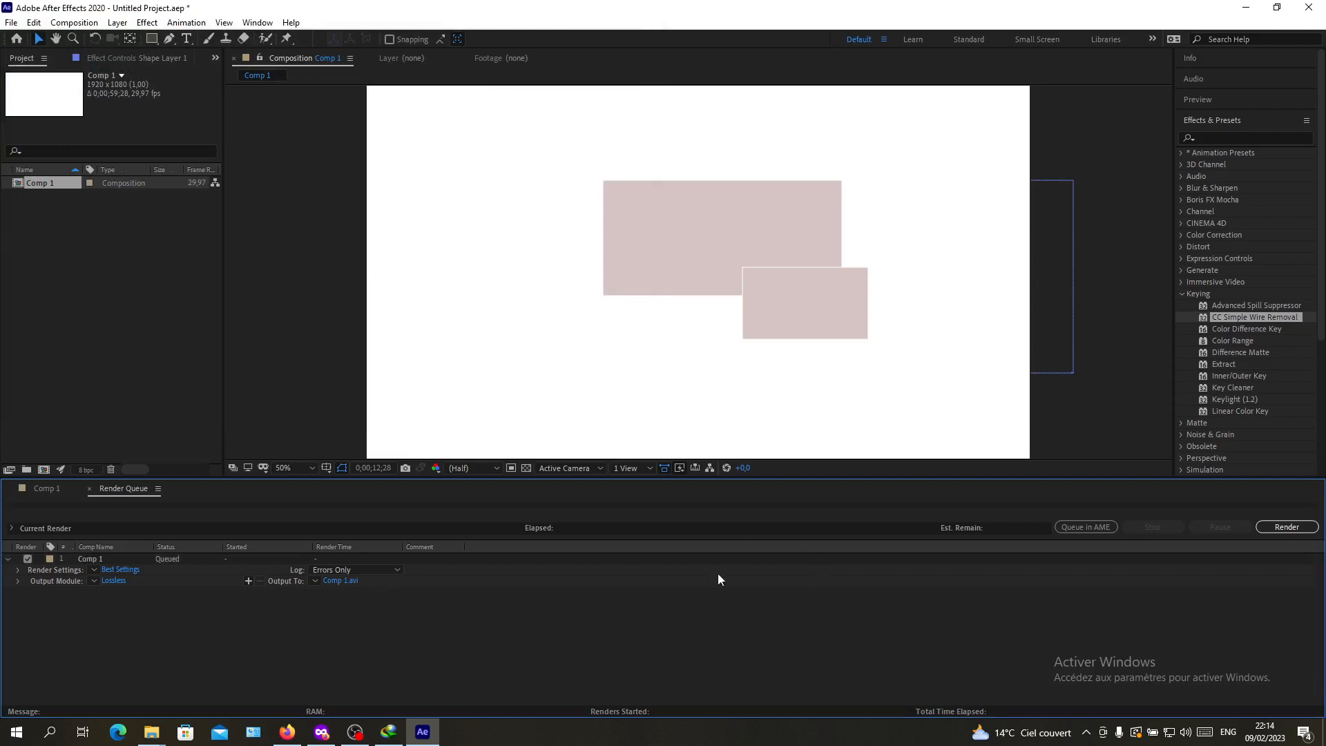
{"action": "mouse_move", "coordinate": [534, 594]}
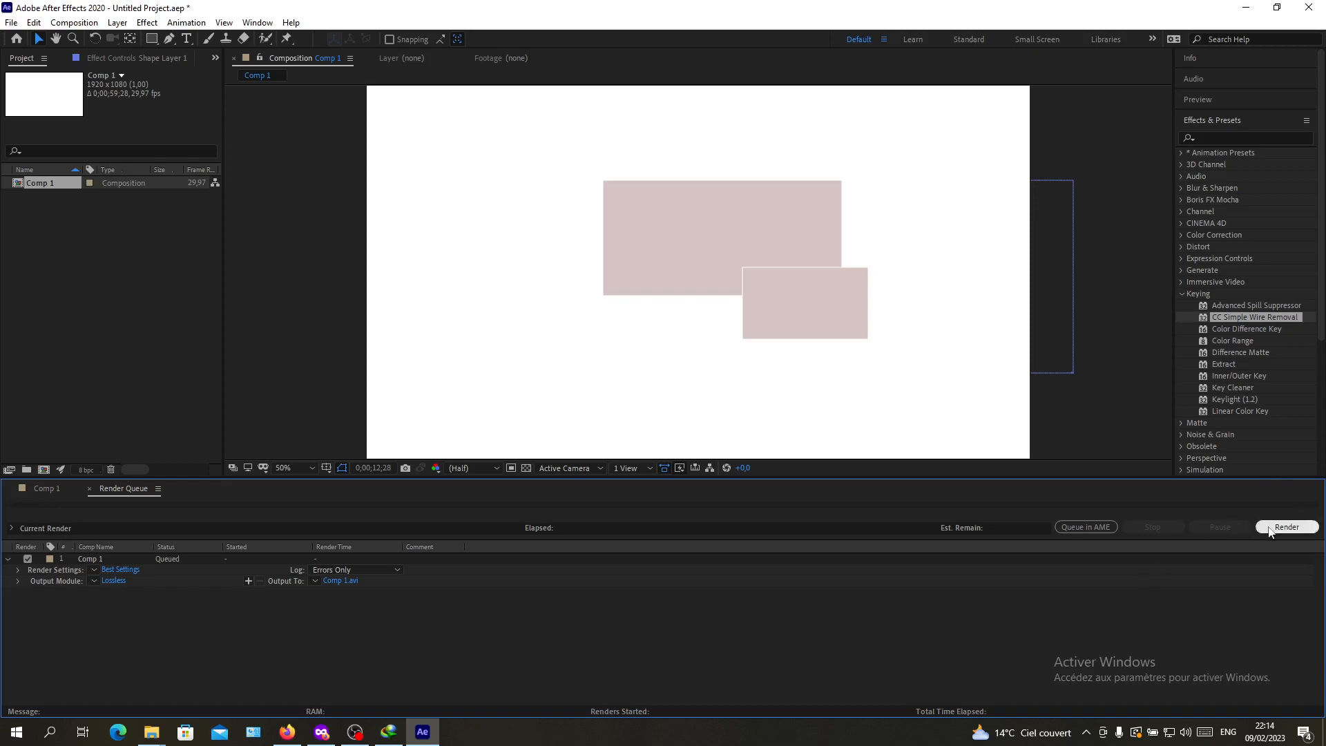
{"action": "mouse_move", "coordinate": [445, 335]}
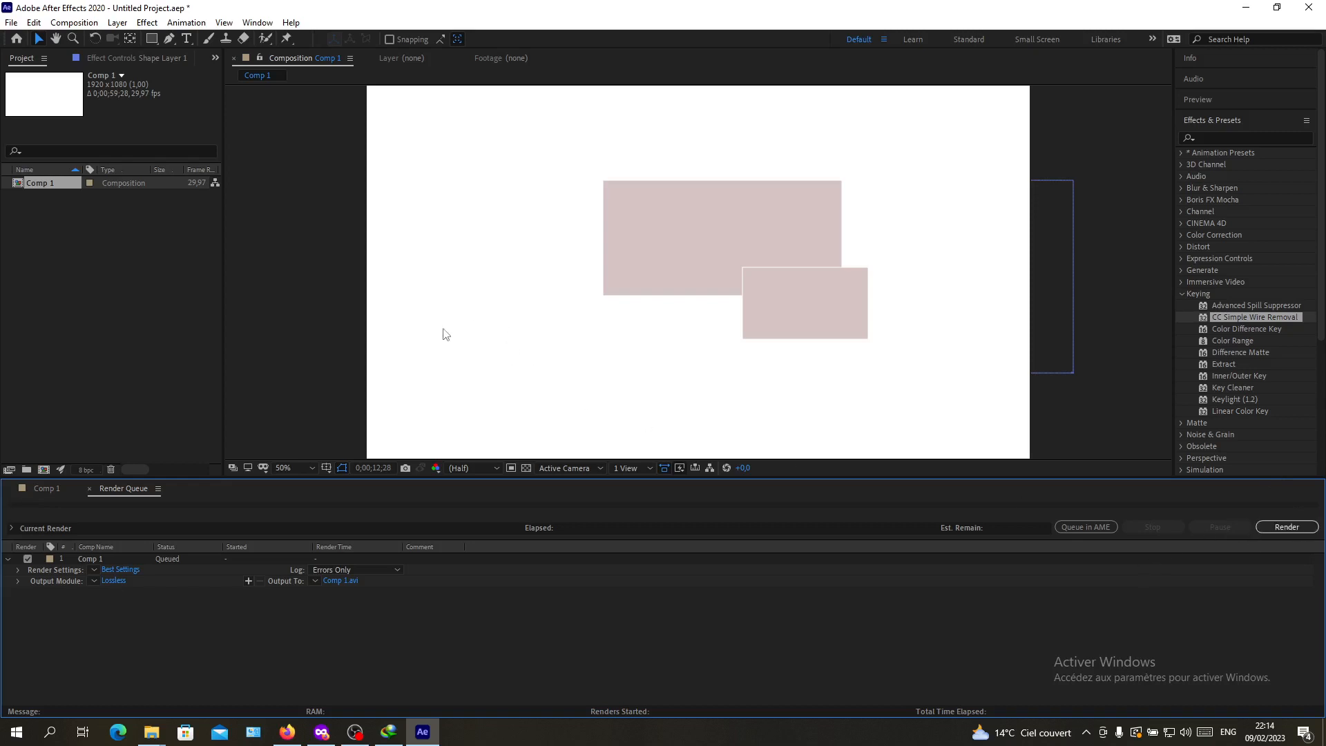
{"action": "mouse_move", "coordinate": [66, 496]}
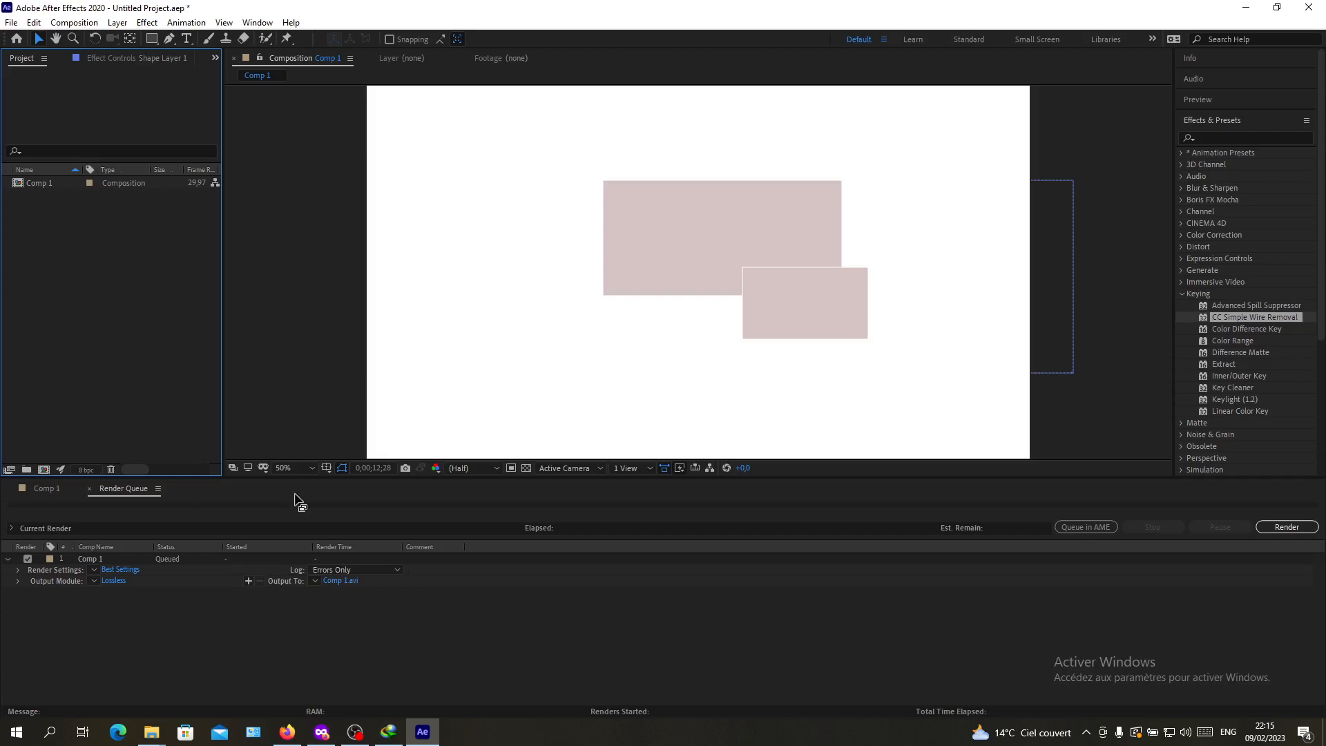
{"action": "mouse_move", "coordinate": [154, 305]}
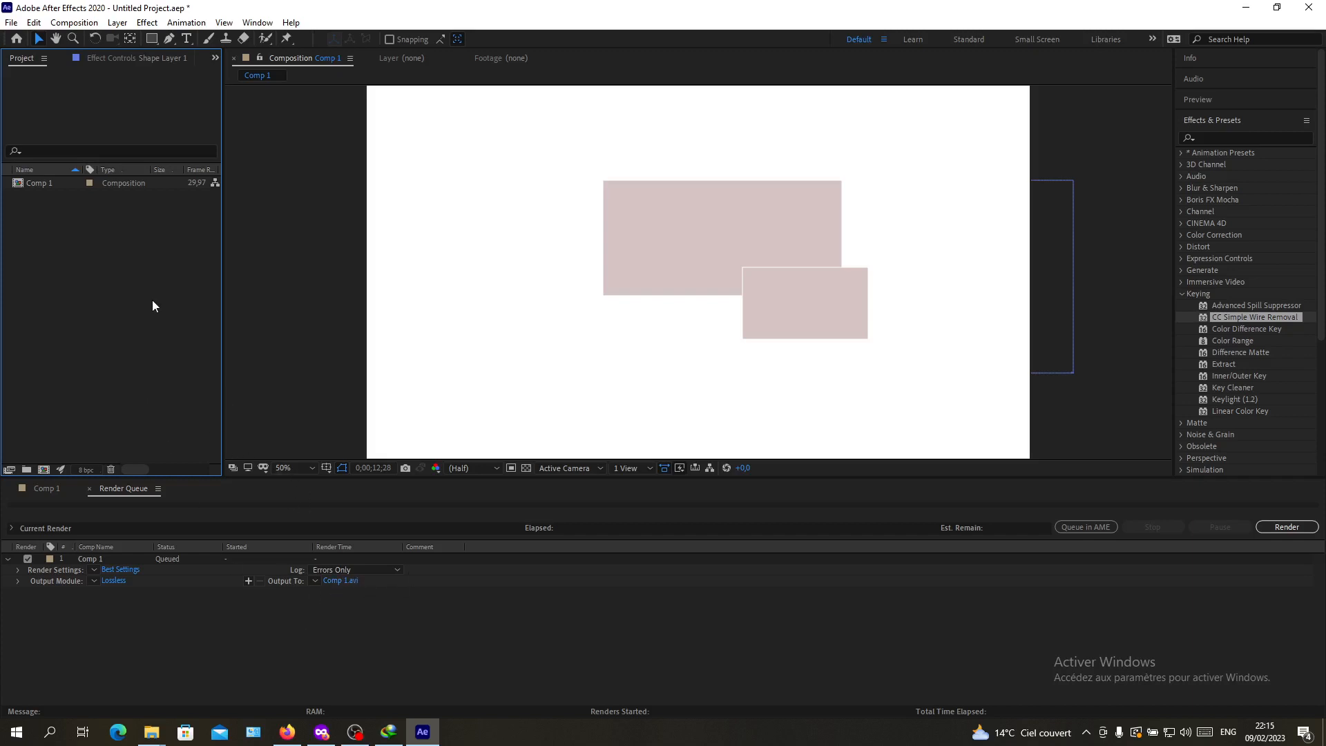
{"action": "mouse_move", "coordinate": [234, 272]}
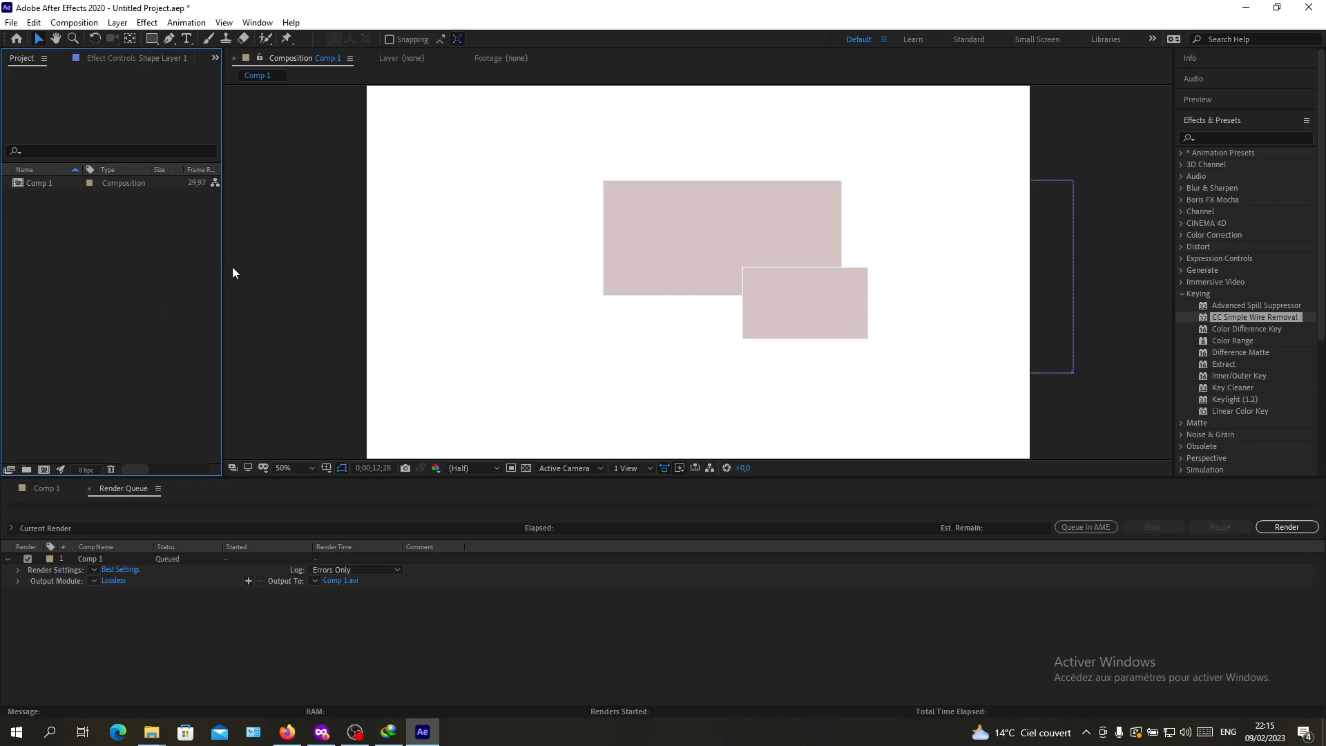
{"action": "mouse_move", "coordinate": [794, 75]}
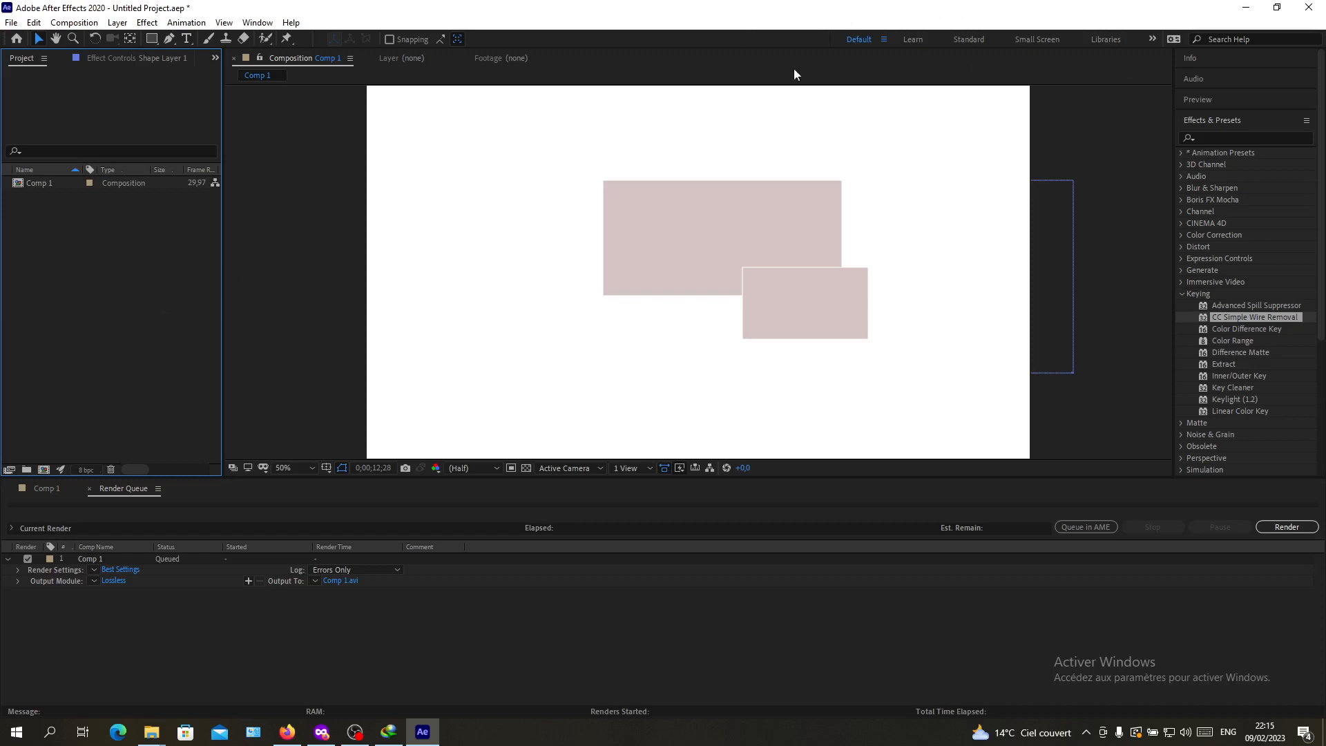
{"action": "mouse_move", "coordinate": [307, 313]}
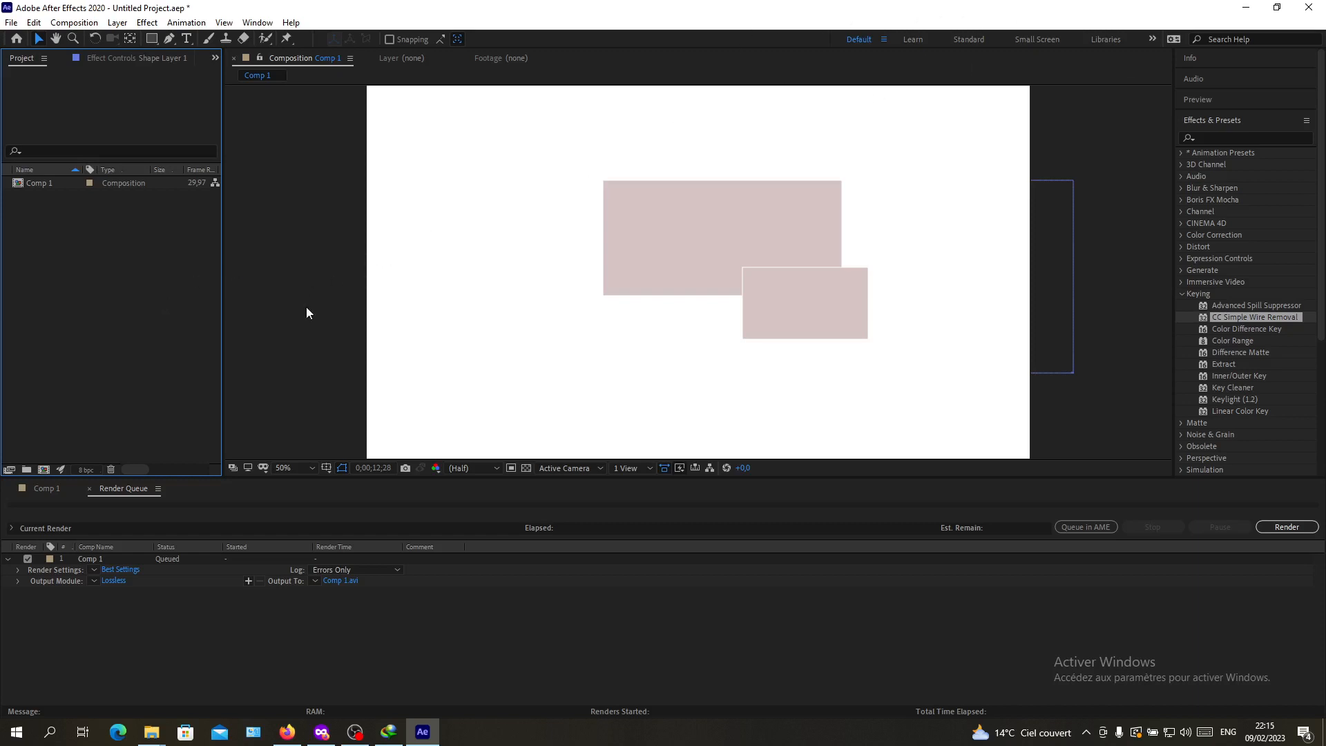